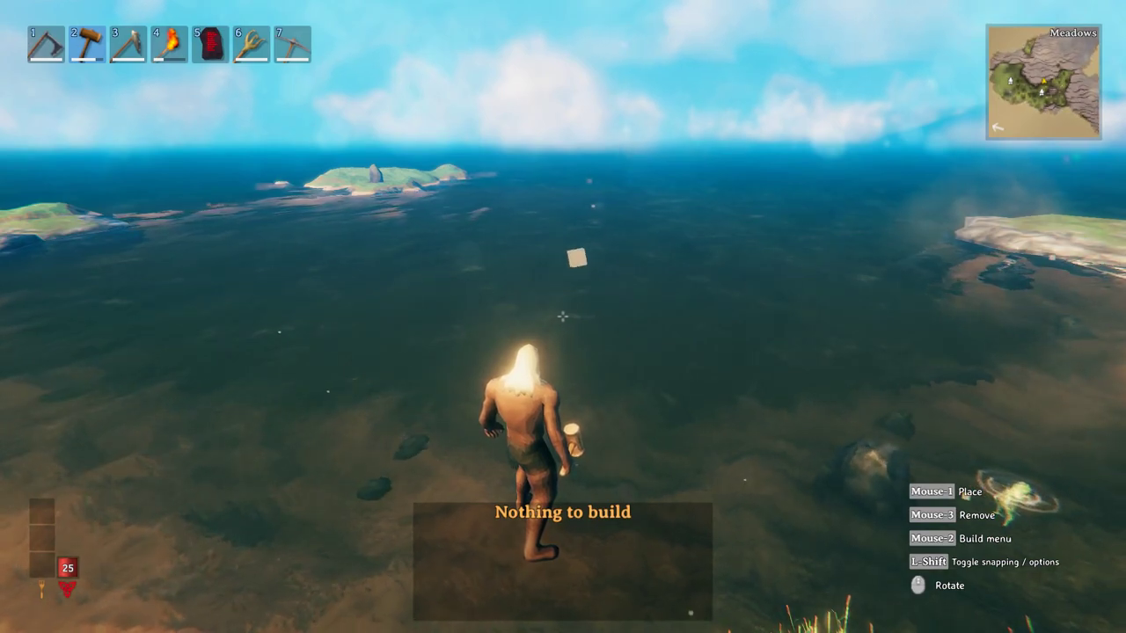
Glance at the explored world map with M, then close it
key(m)
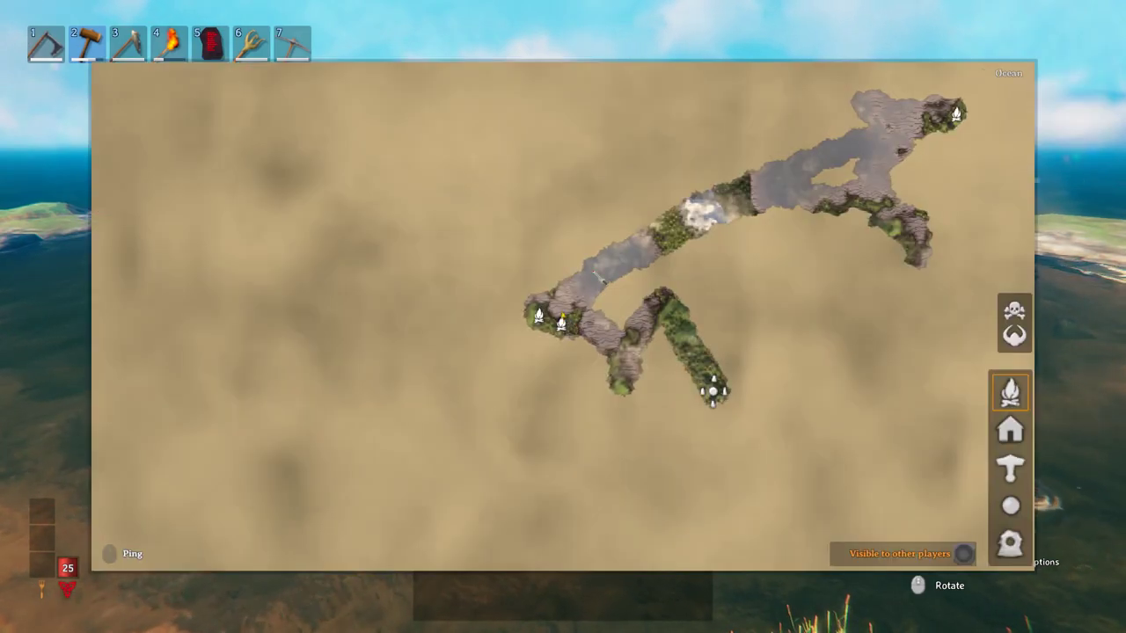
key(m)
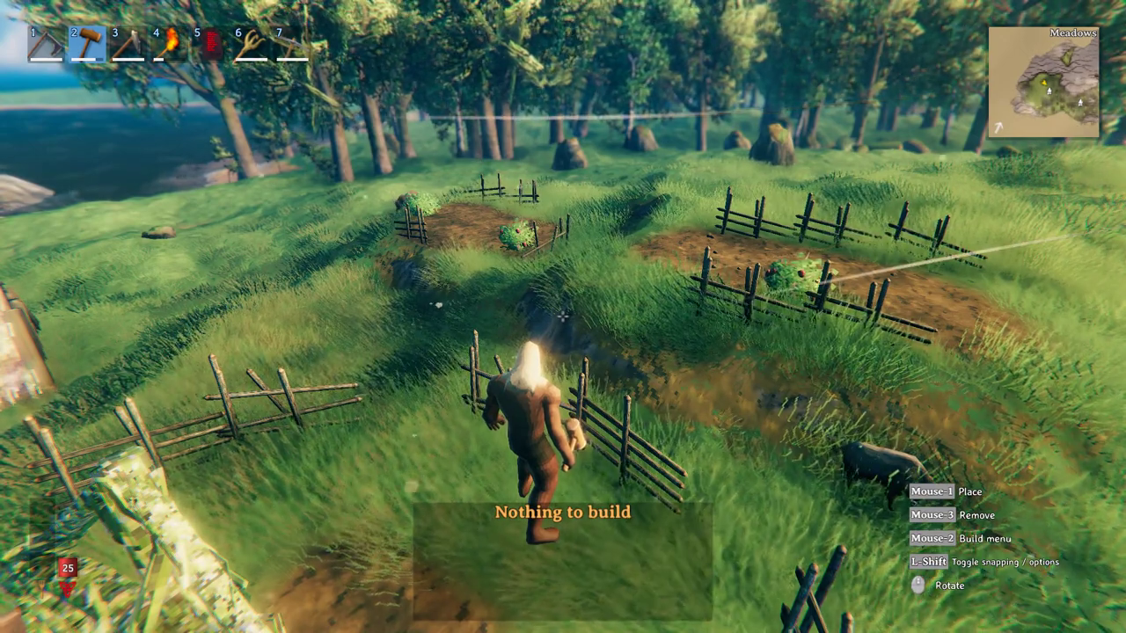
key(m)
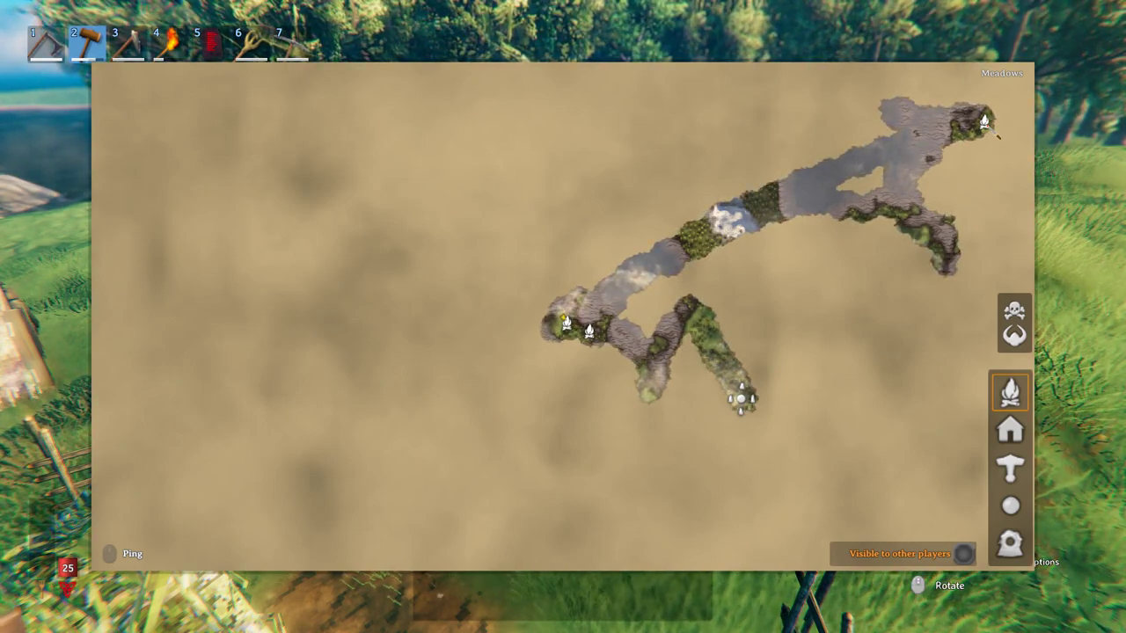
key(m)
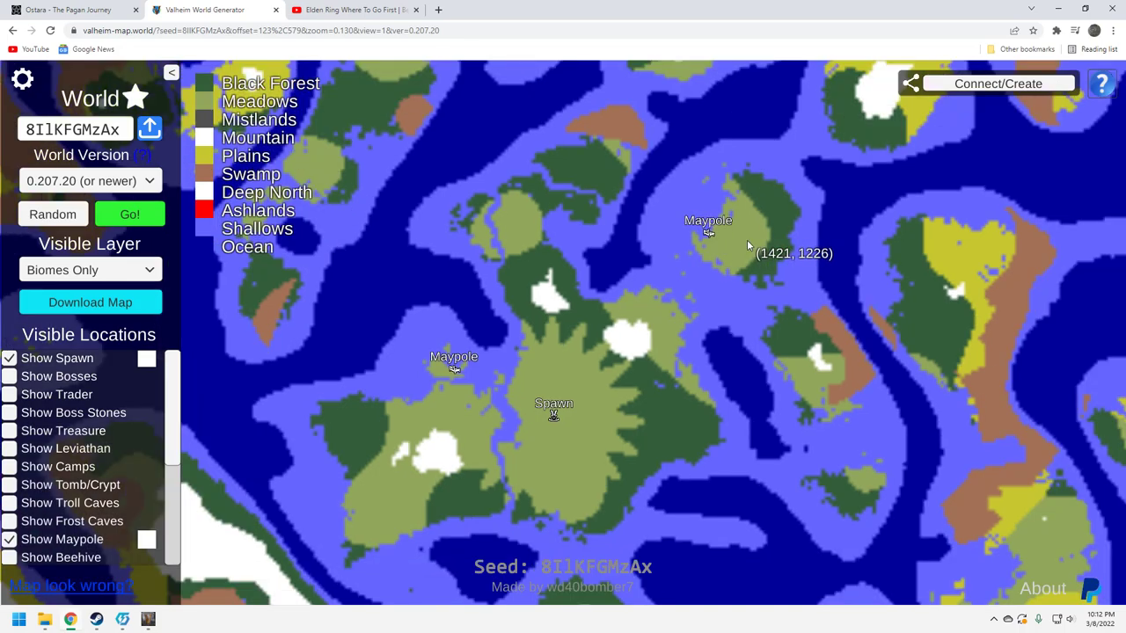
mouse_move(759, 226)
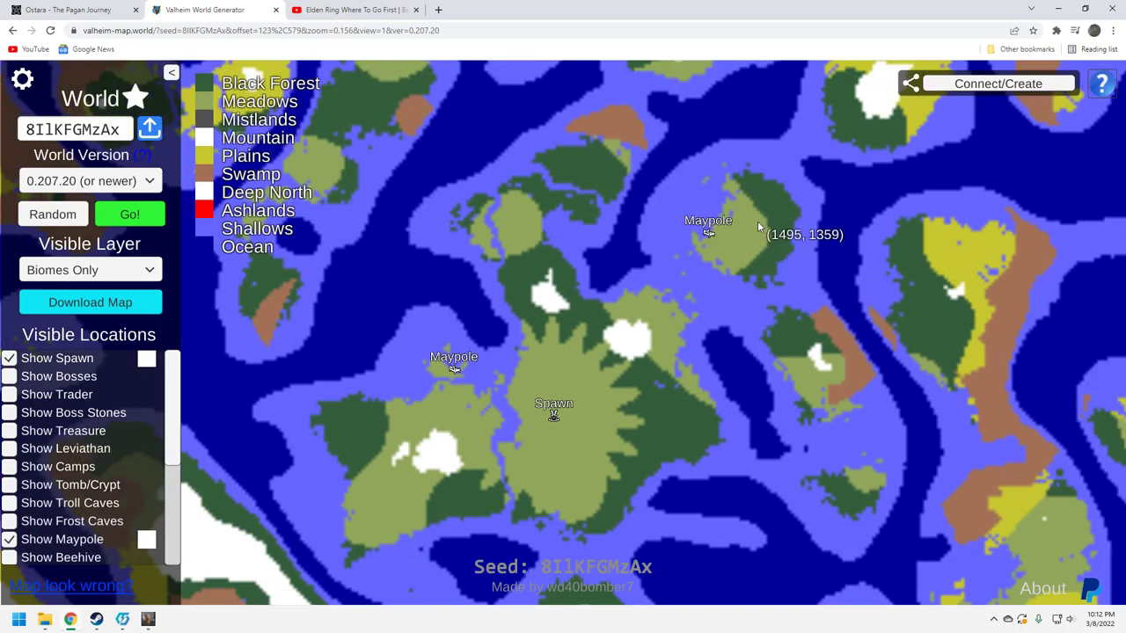
mouse_move(714, 244)
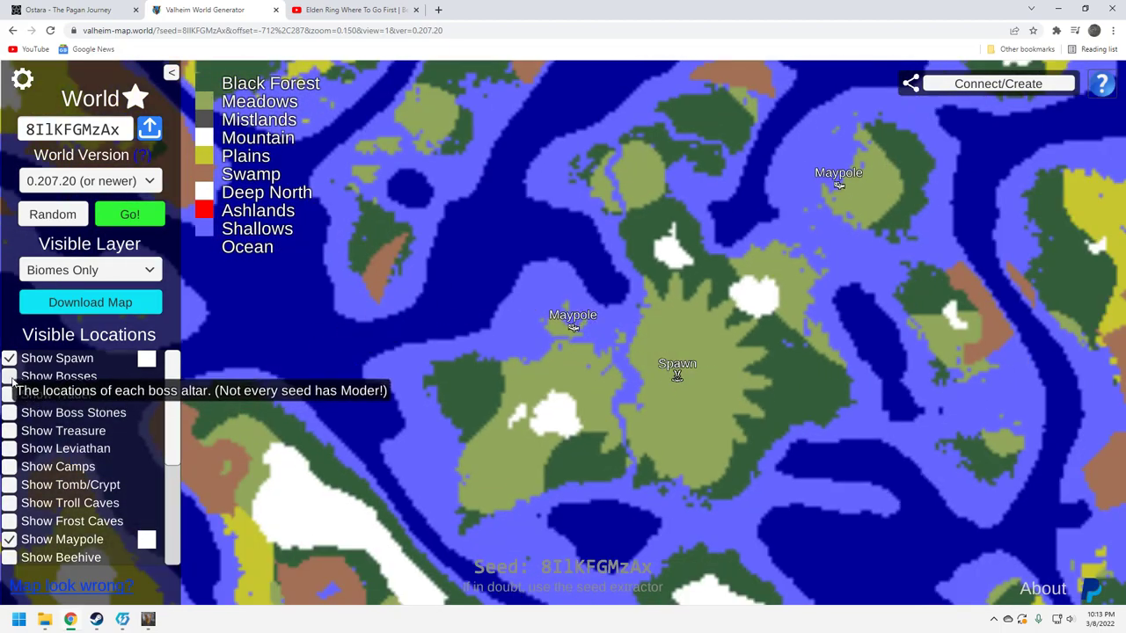
Show boss altar markers and bring the spawn island back into view
click(9, 376)
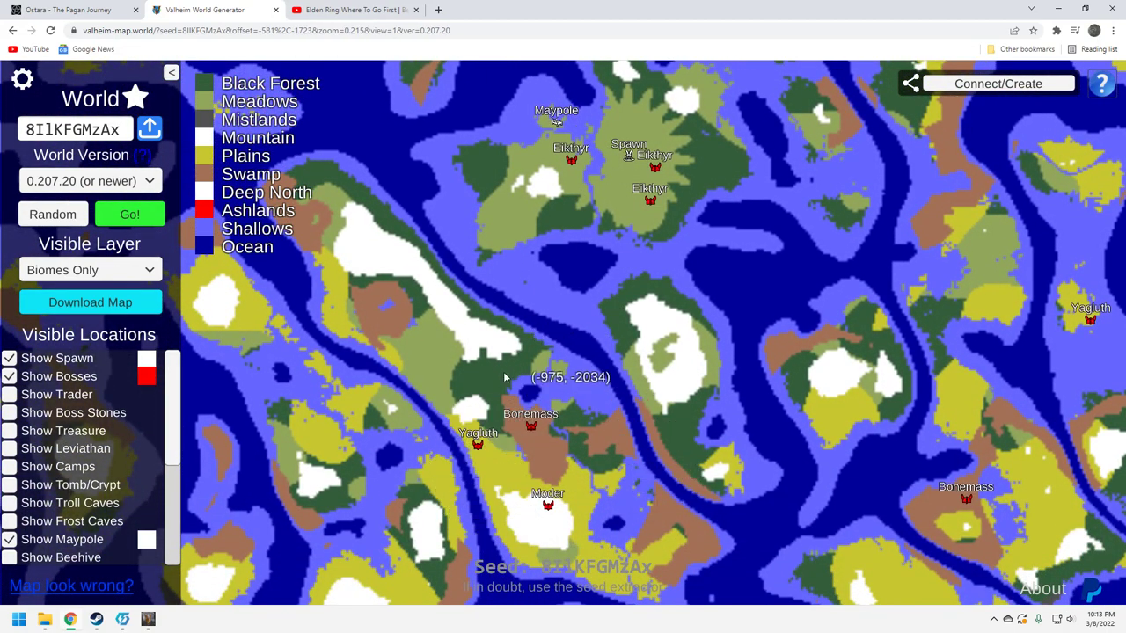
mouse_move(518, 545)
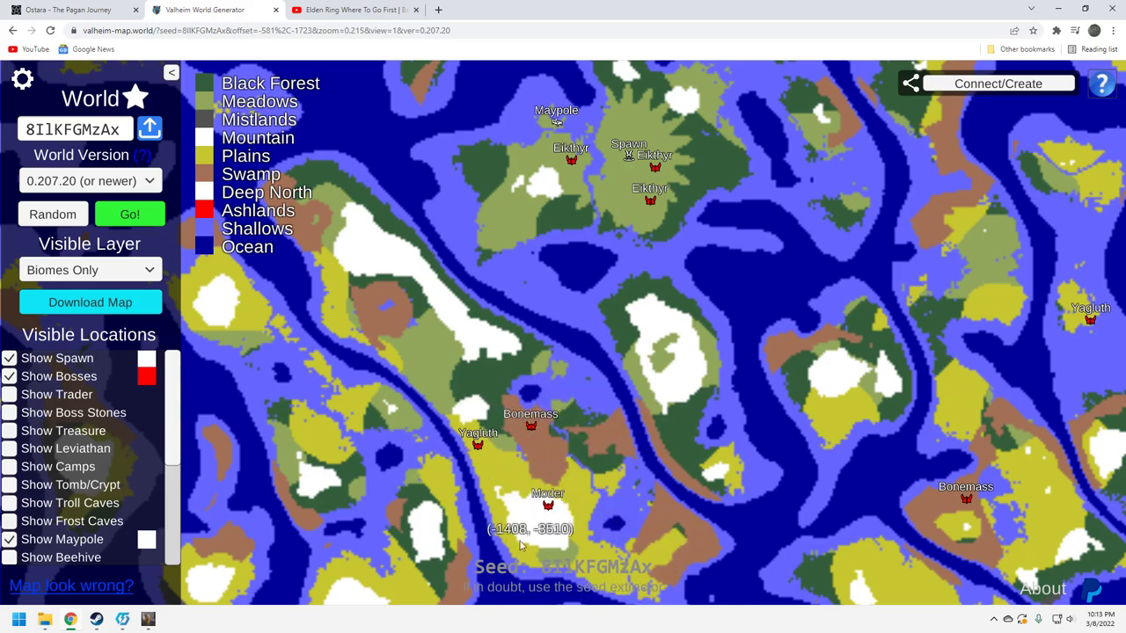
mouse_move(563, 481)
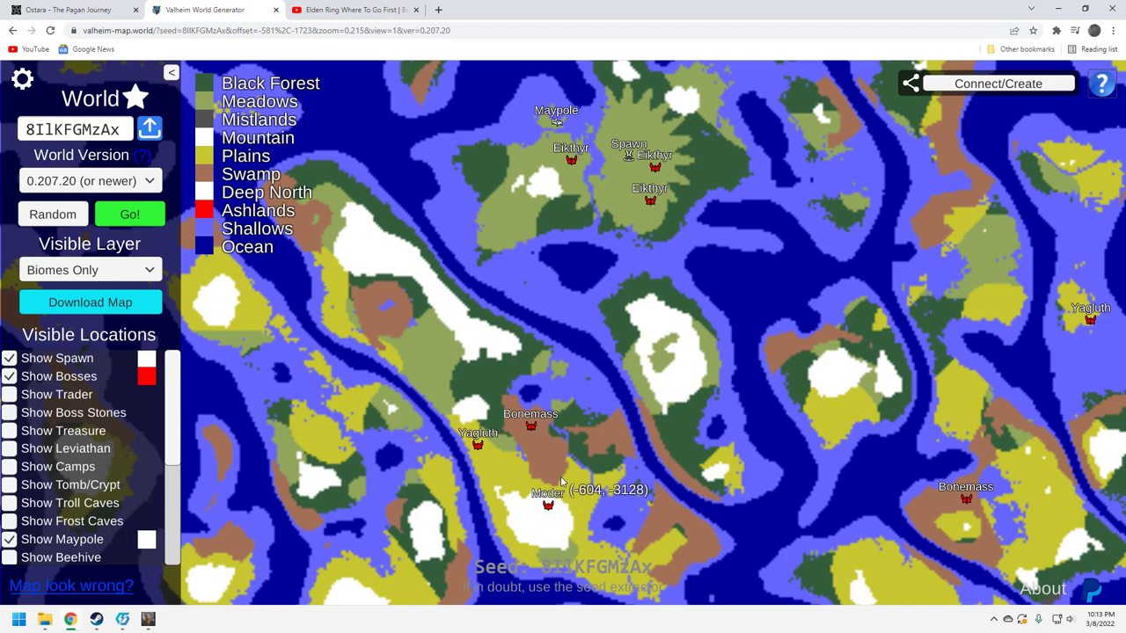
mouse_move(1097, 301)
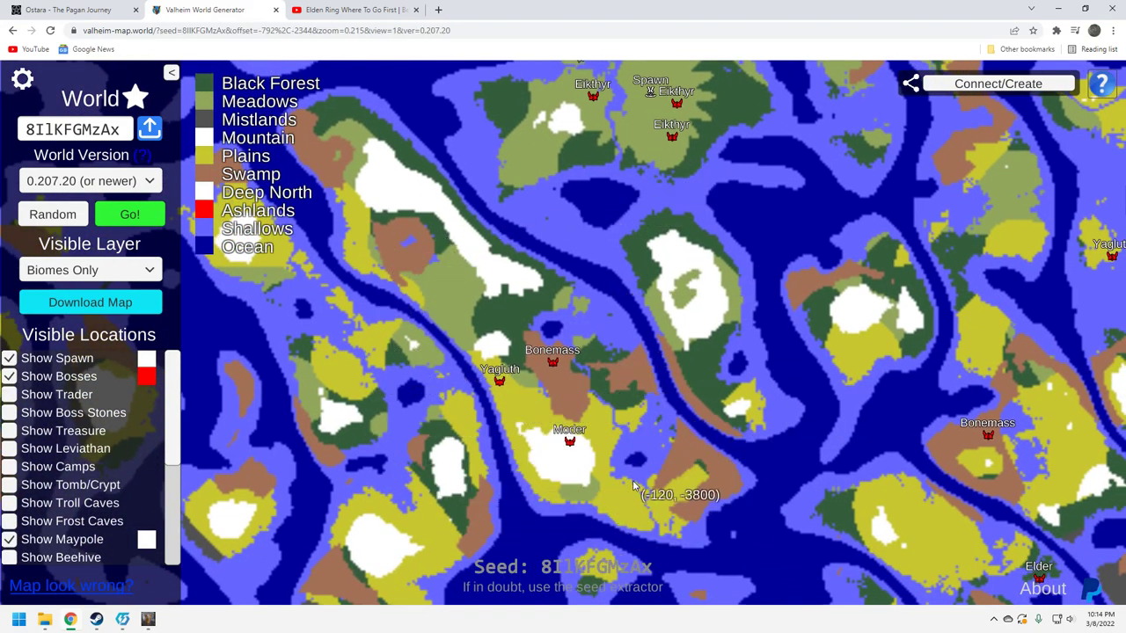
mouse_move(686, 470)
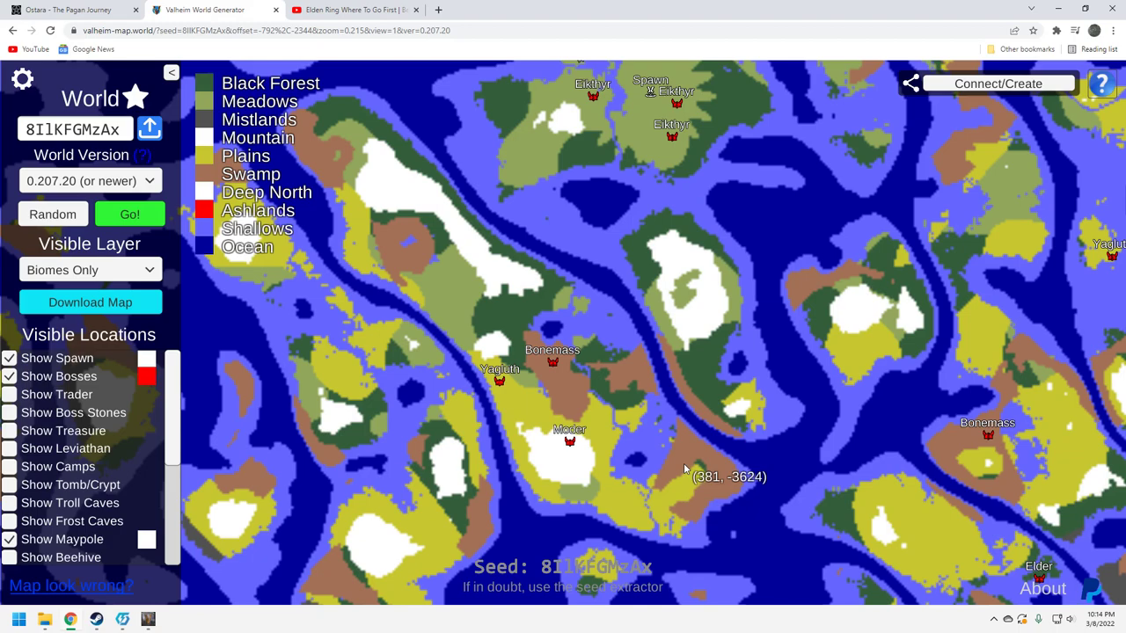
mouse_move(595, 485)
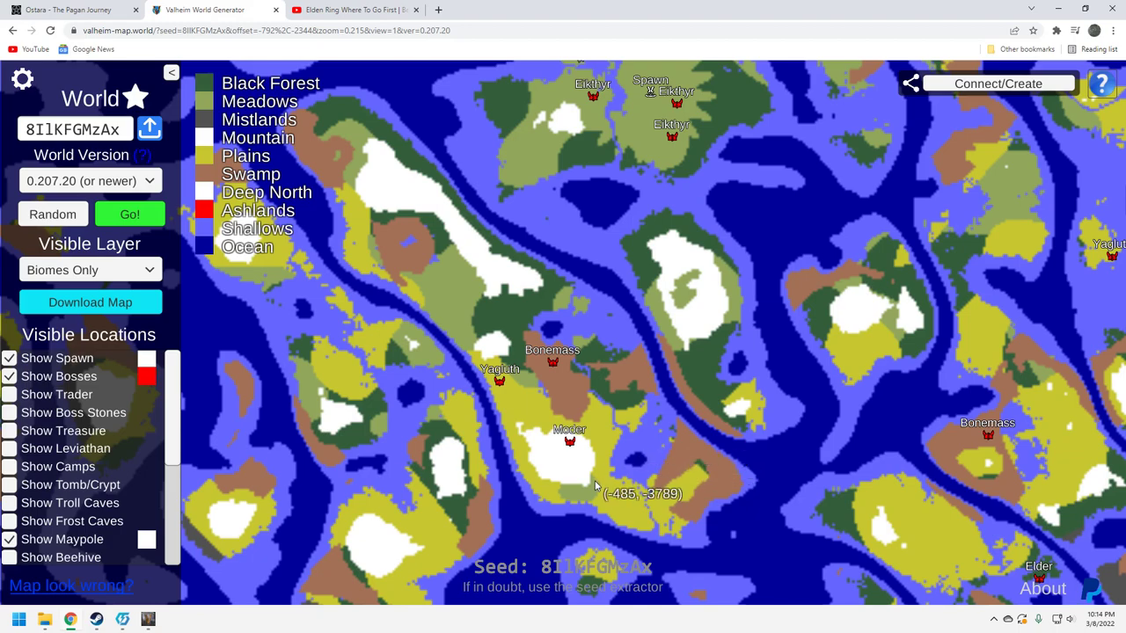
mouse_move(557, 388)
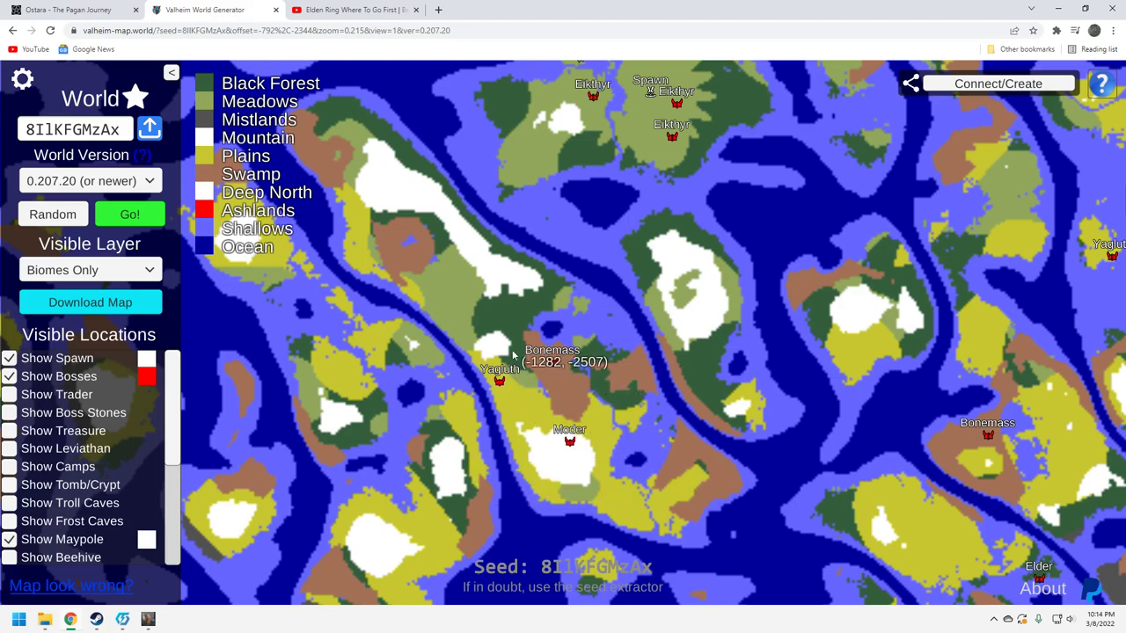
mouse_move(583, 294)
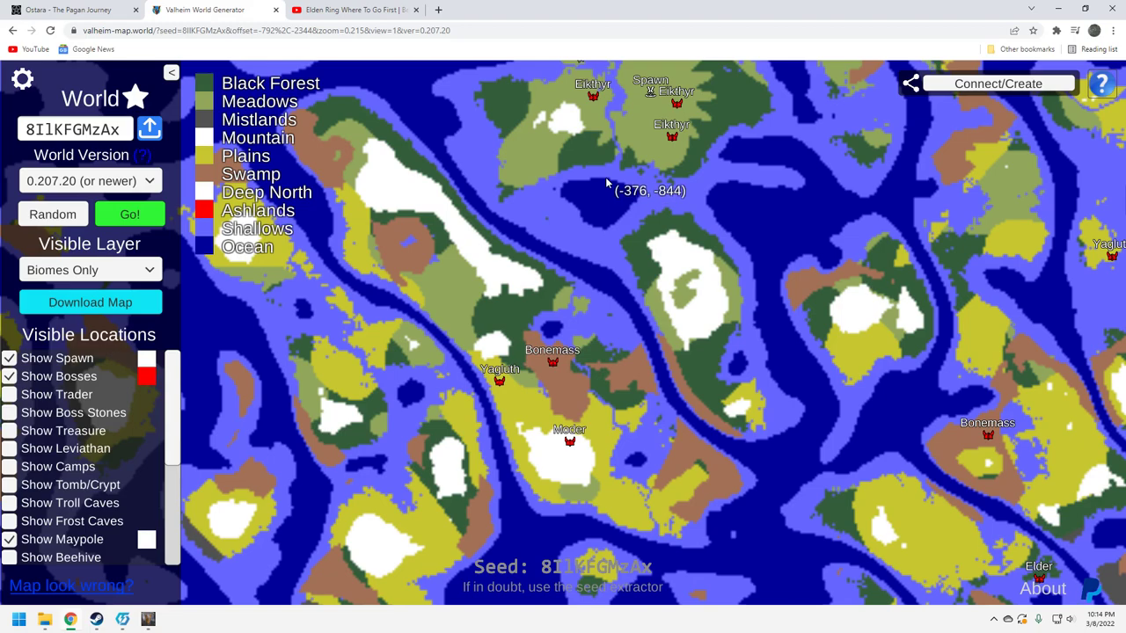
mouse_move(605, 362)
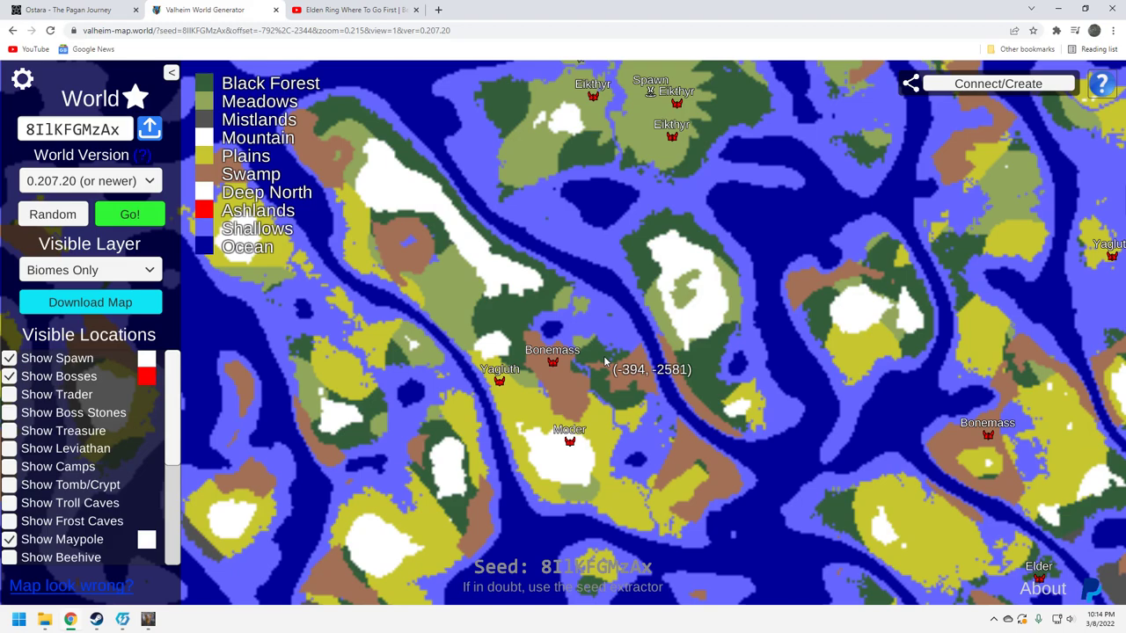
mouse_move(456, 283)
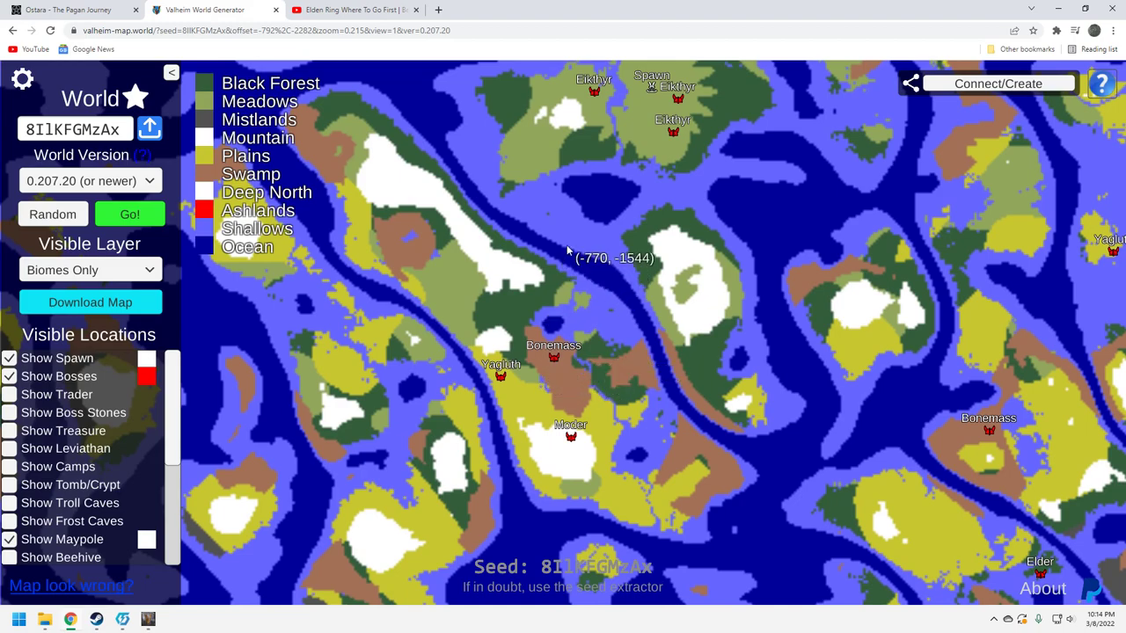
drag(567, 255, 567, 366)
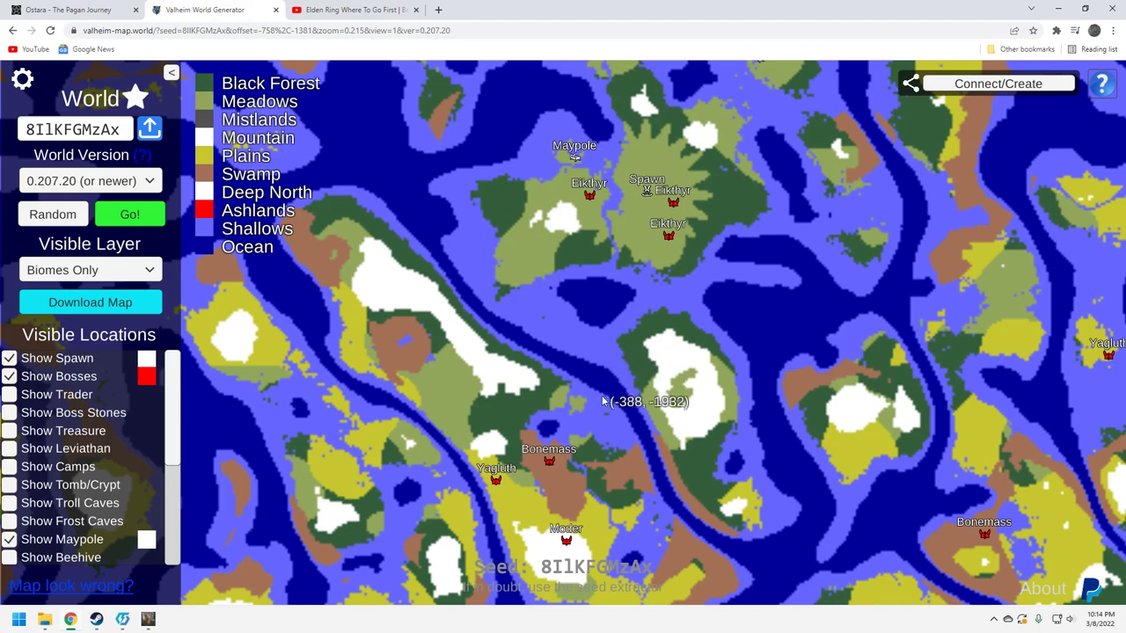
mouse_move(576, 154)
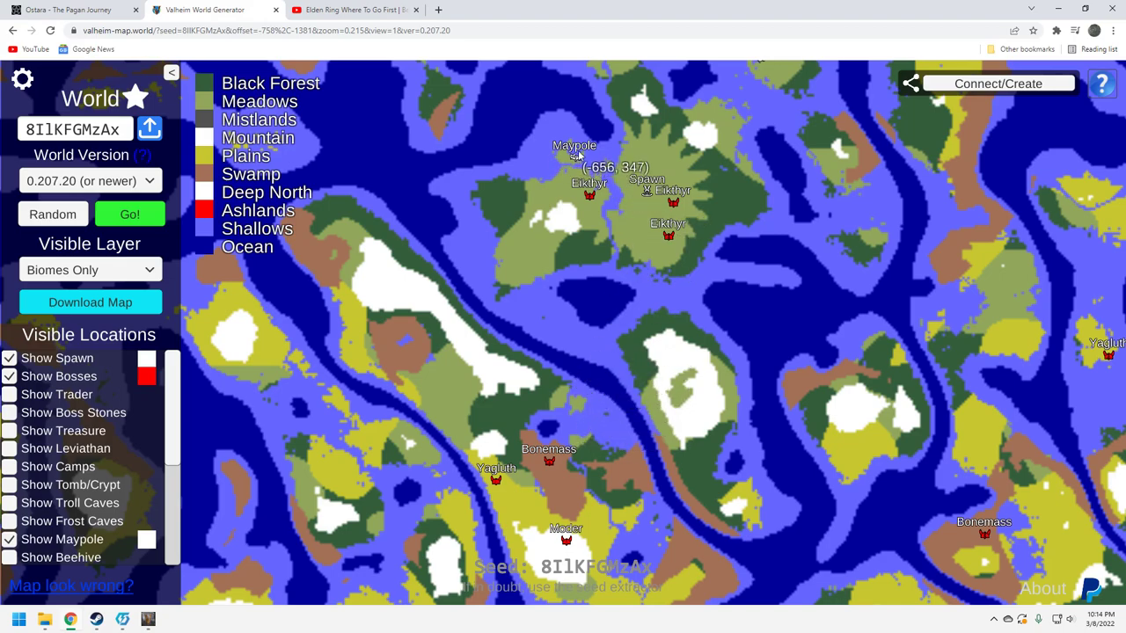
mouse_move(345, 380)
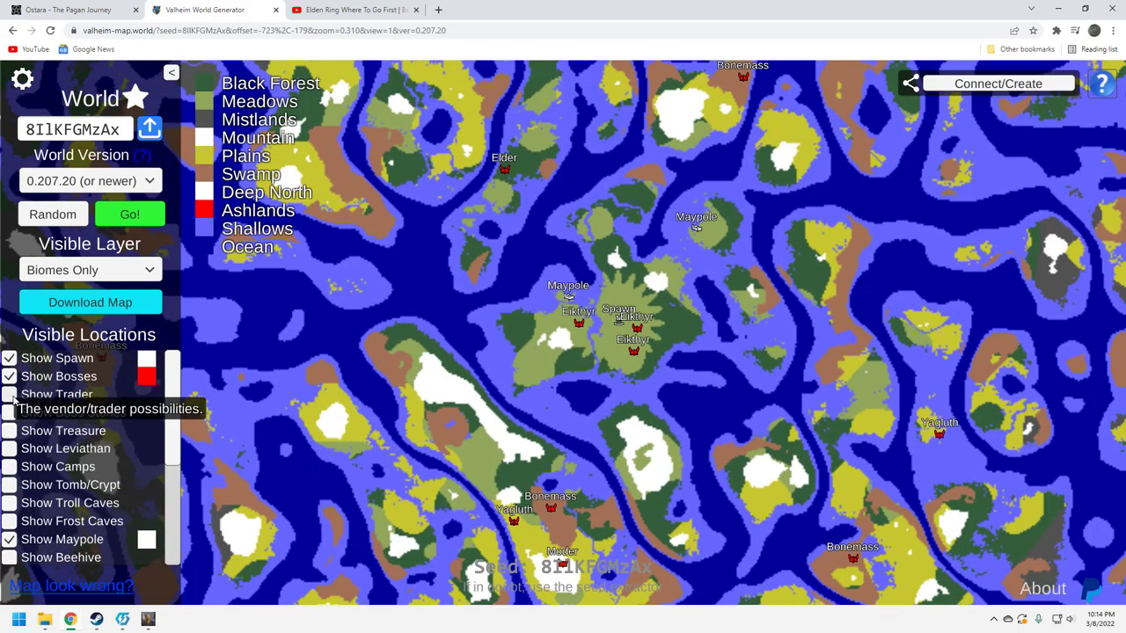
Show trader and troll cave markers, then pan back toward the spawn island
click(9, 394)
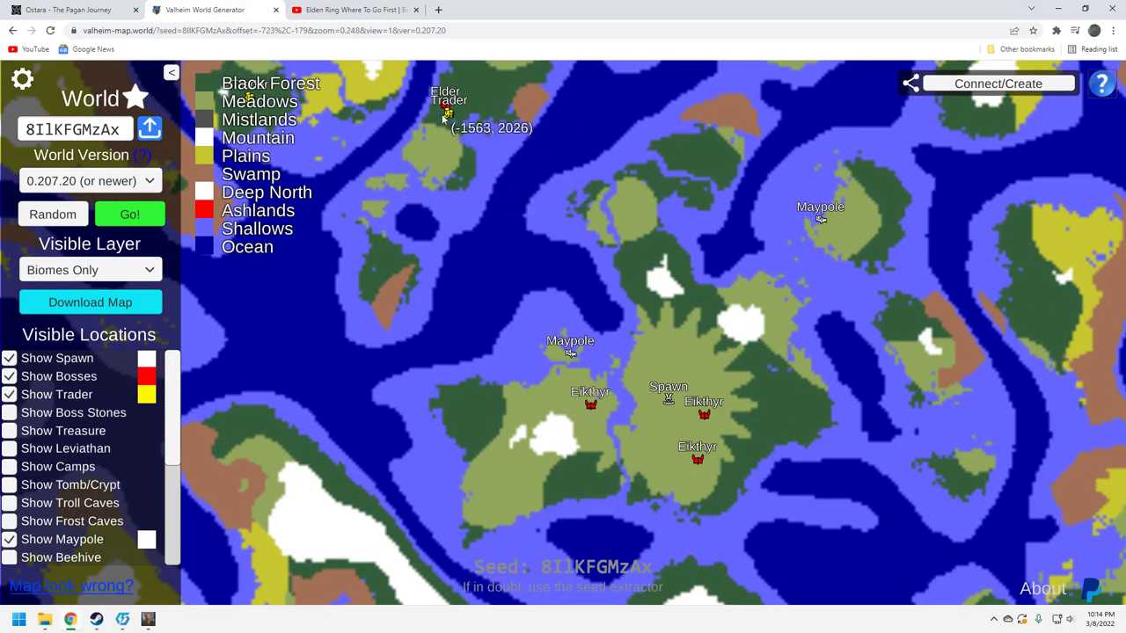
scroll(down, 3)
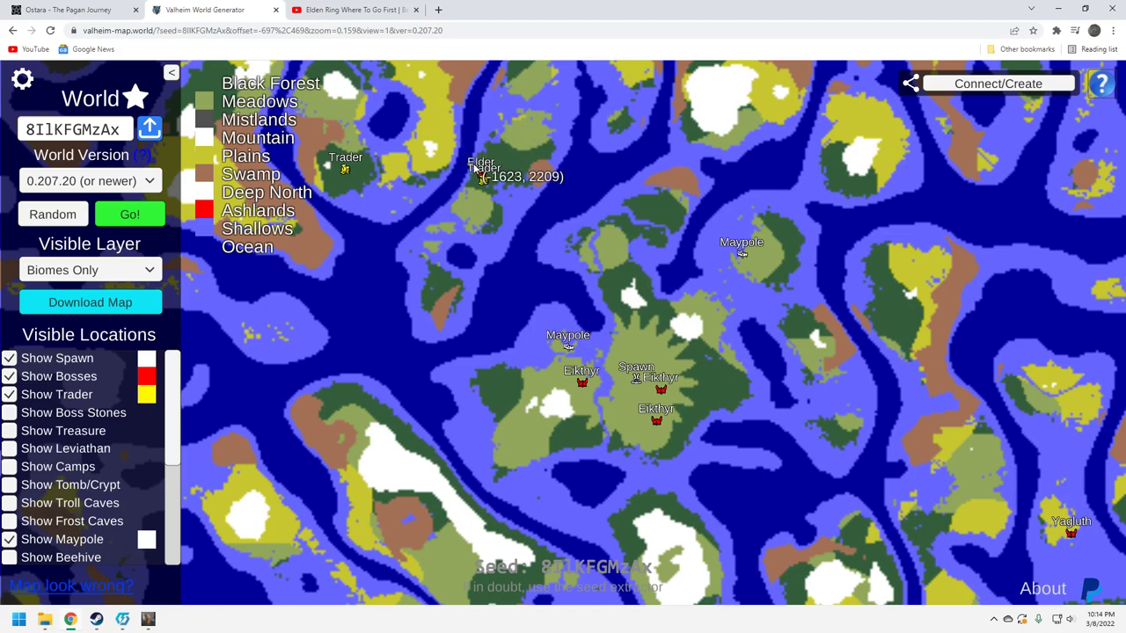
mouse_move(70, 502)
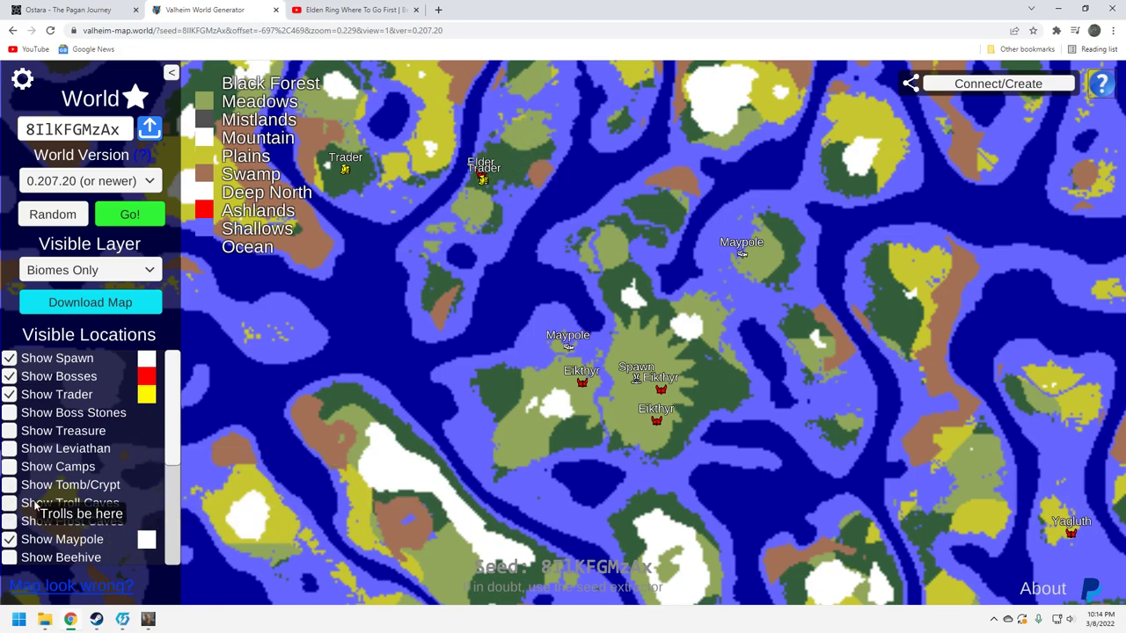
click(9, 503)
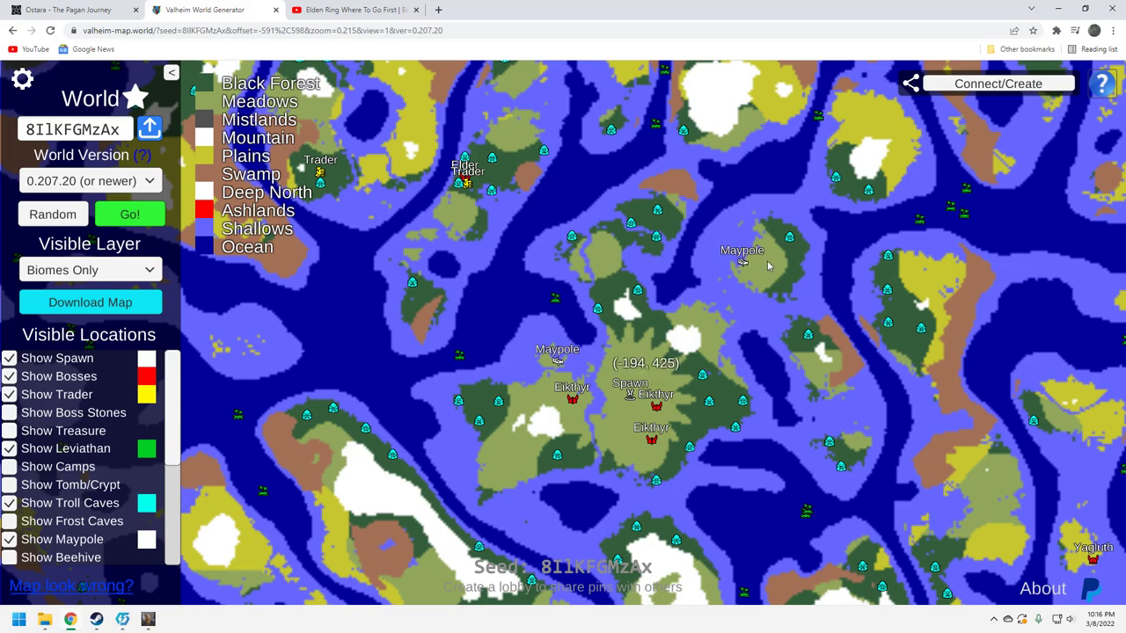
mouse_move(873, 230)
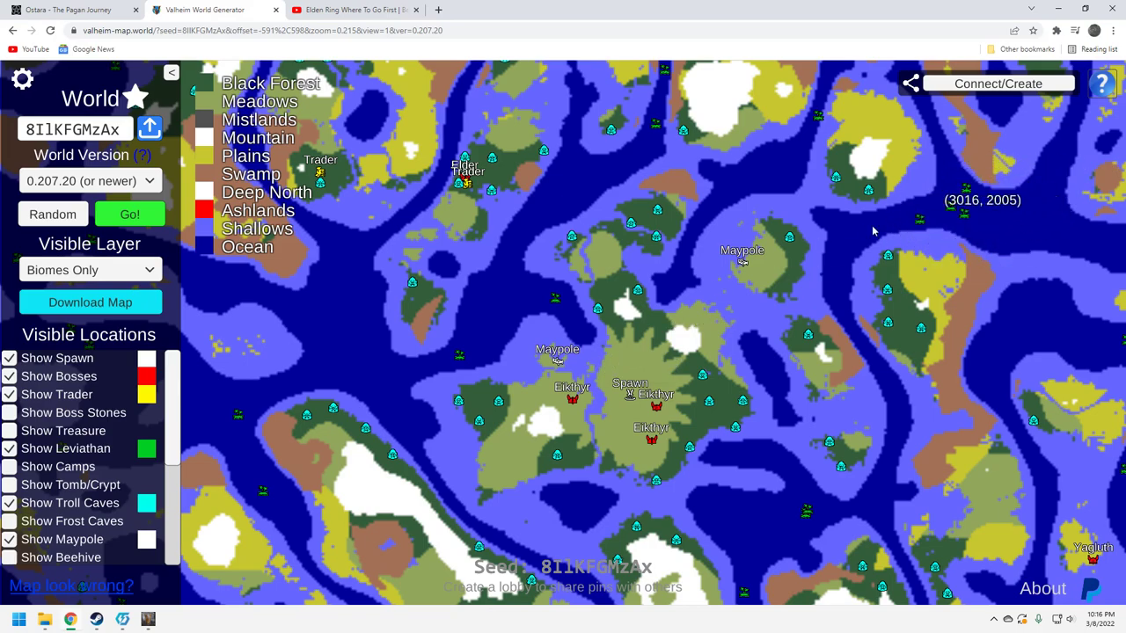
mouse_move(454, 374)
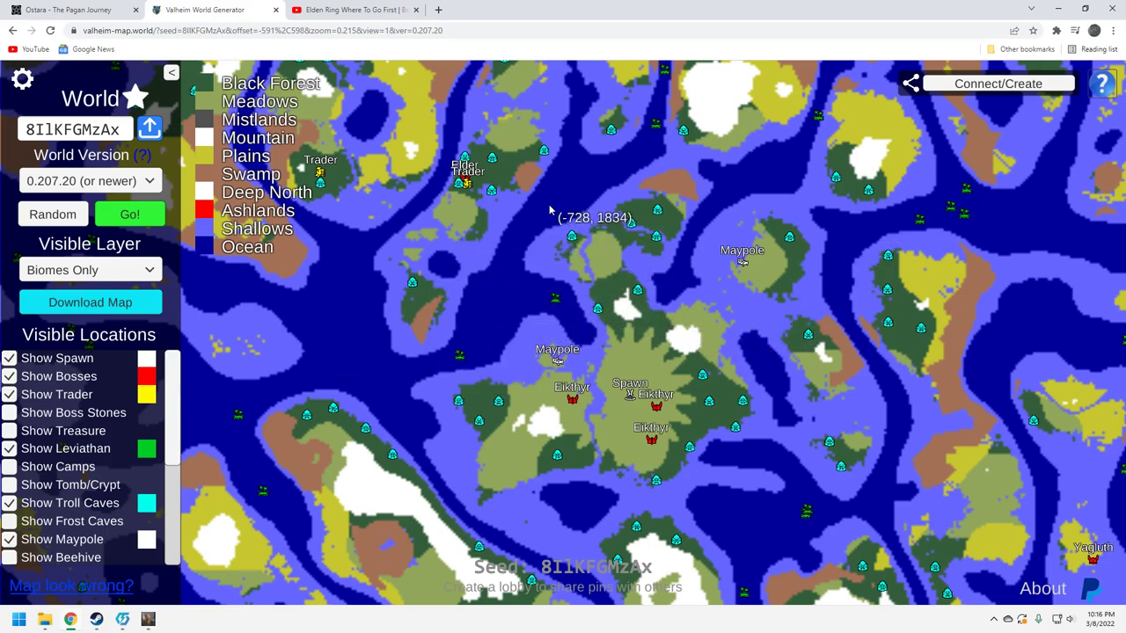
mouse_move(429, 359)
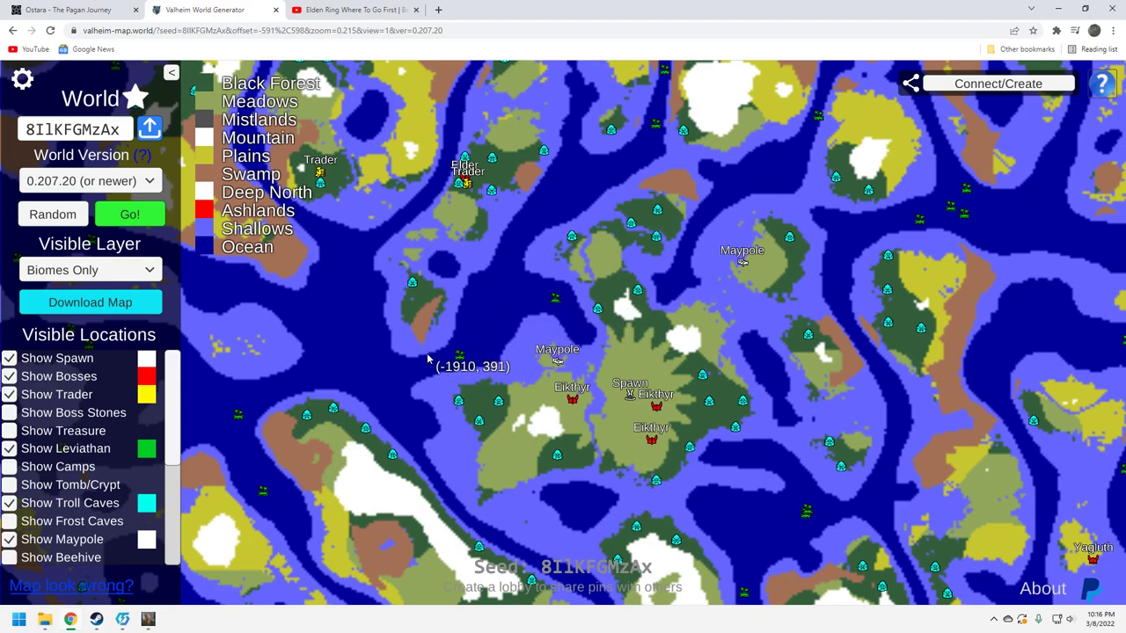
mouse_move(428, 356)
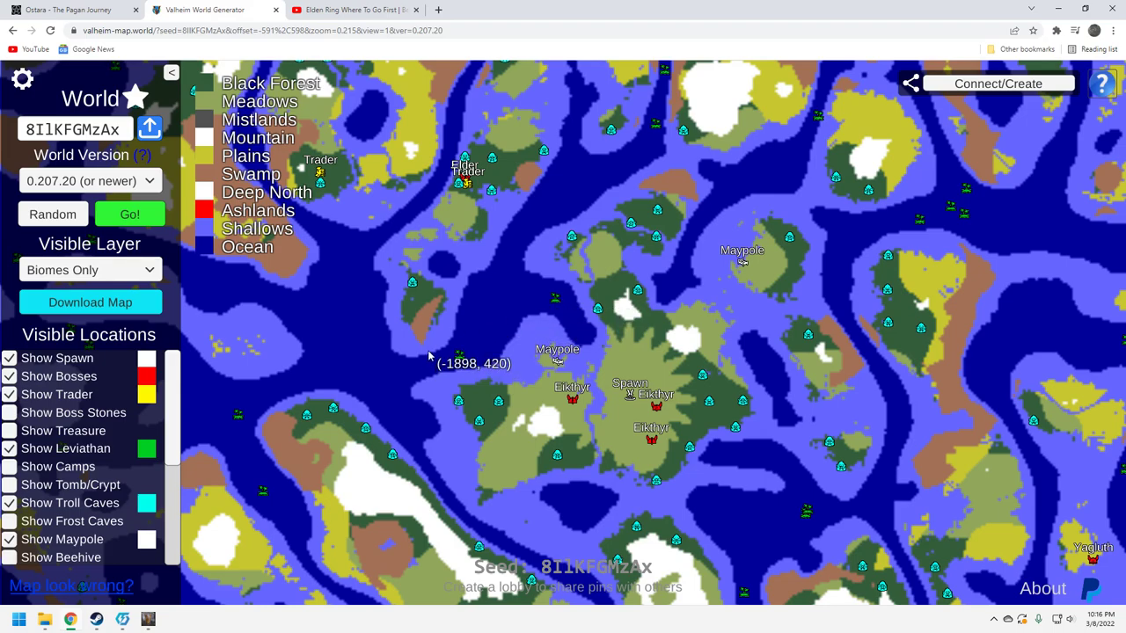
mouse_move(695, 127)
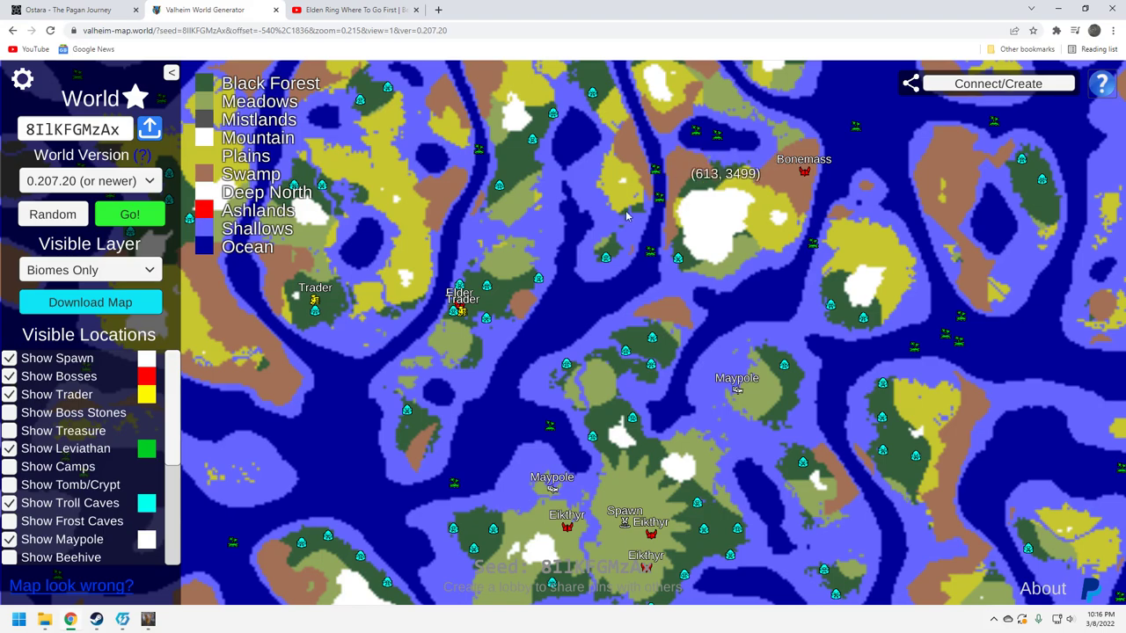
drag(627, 216, 577, 270)
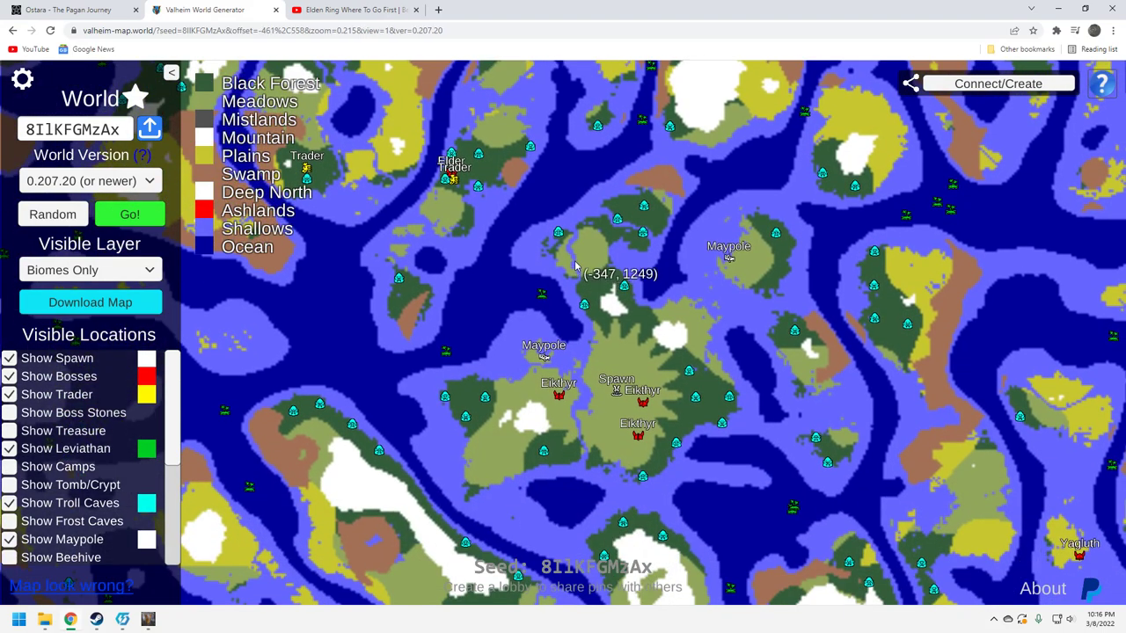
mouse_move(574, 262)
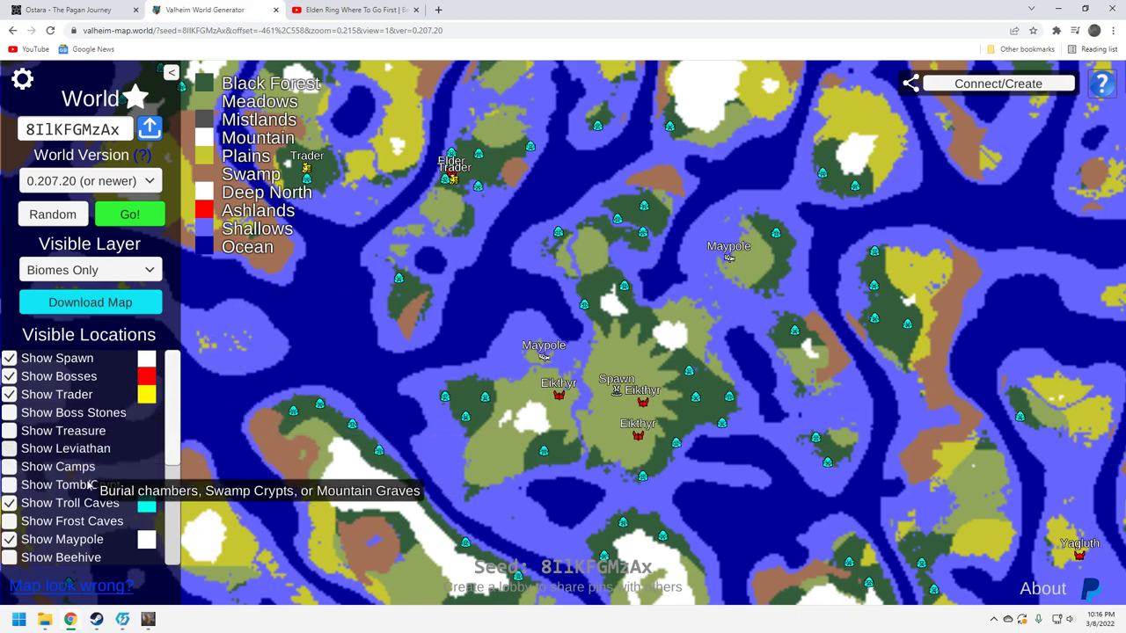
Turn on the Tomb/Crypt location layer
click(9, 485)
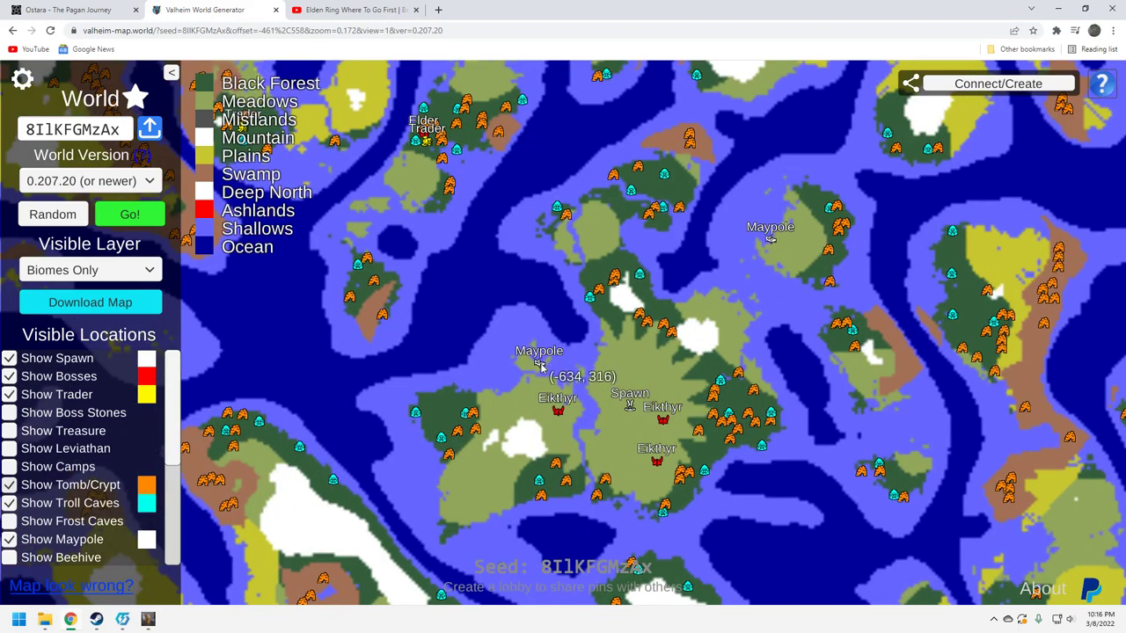
mouse_move(543, 374)
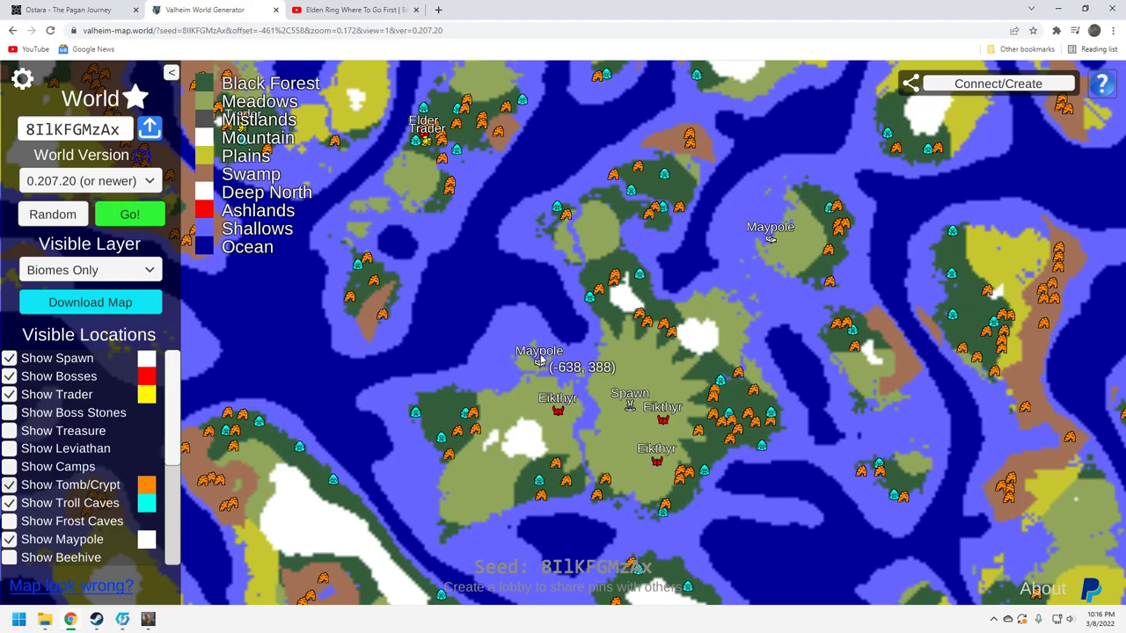
mouse_move(532, 376)
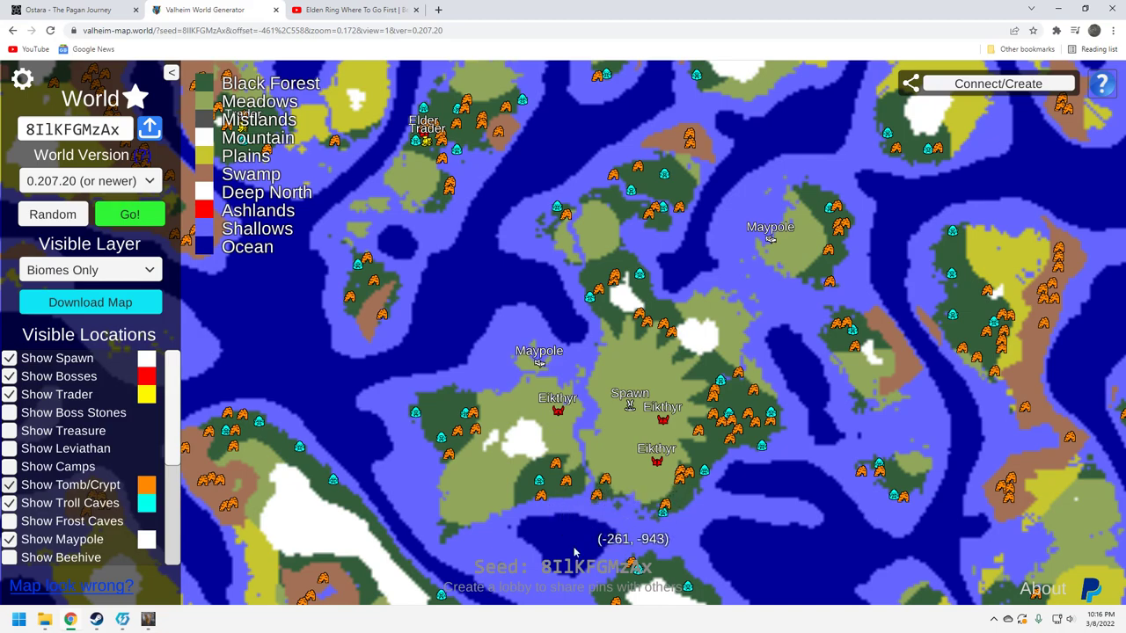
mouse_move(431, 530)
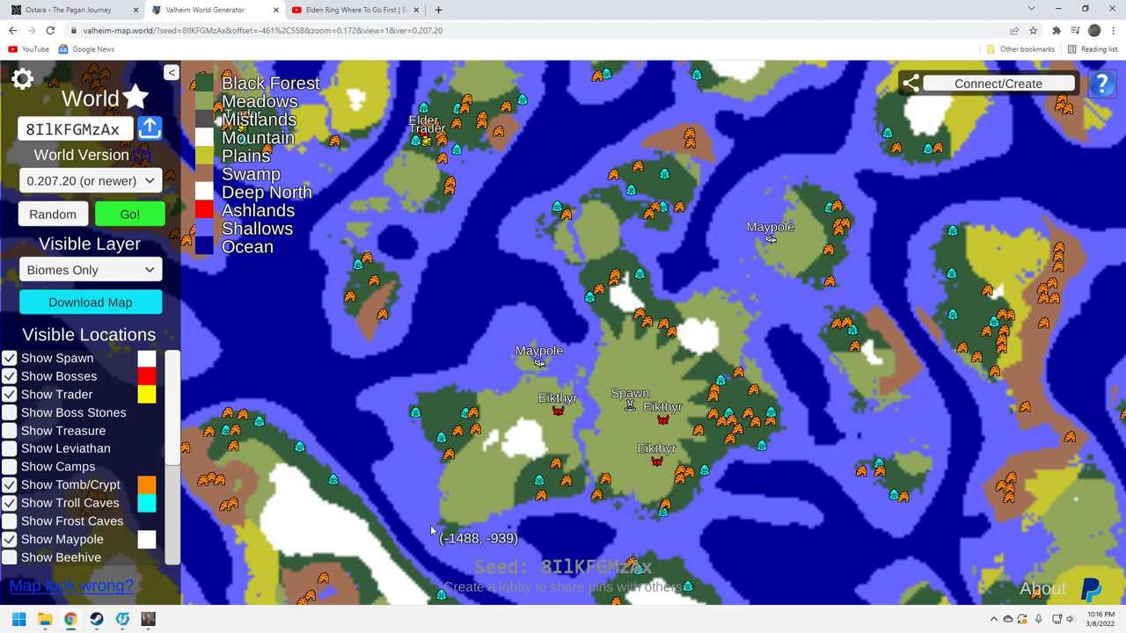
mouse_move(422, 202)
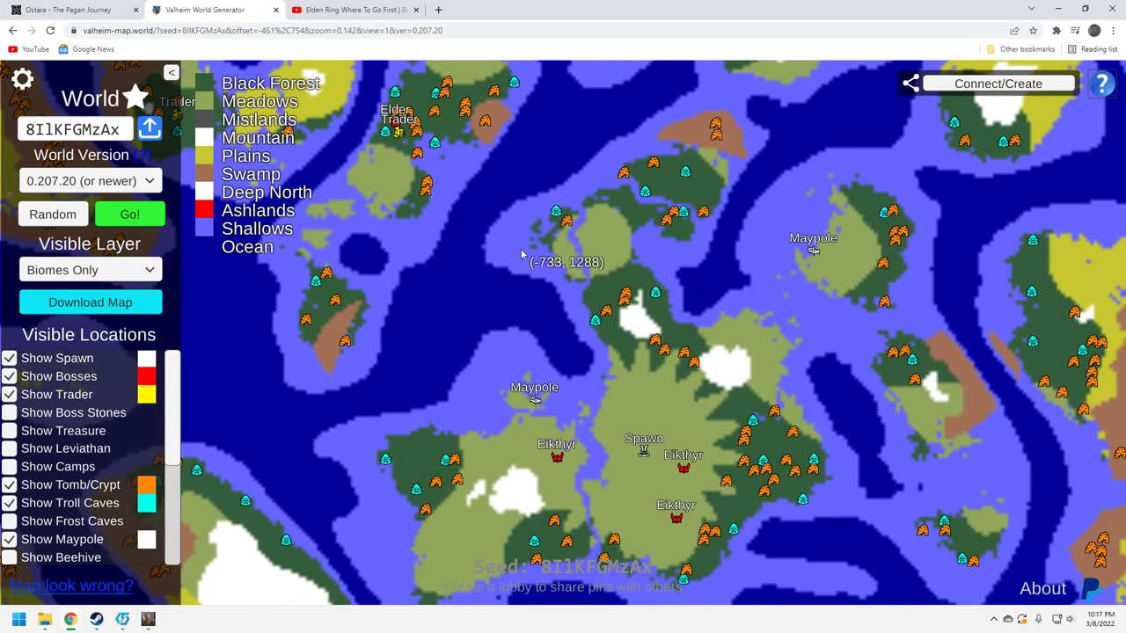
mouse_move(704, 142)
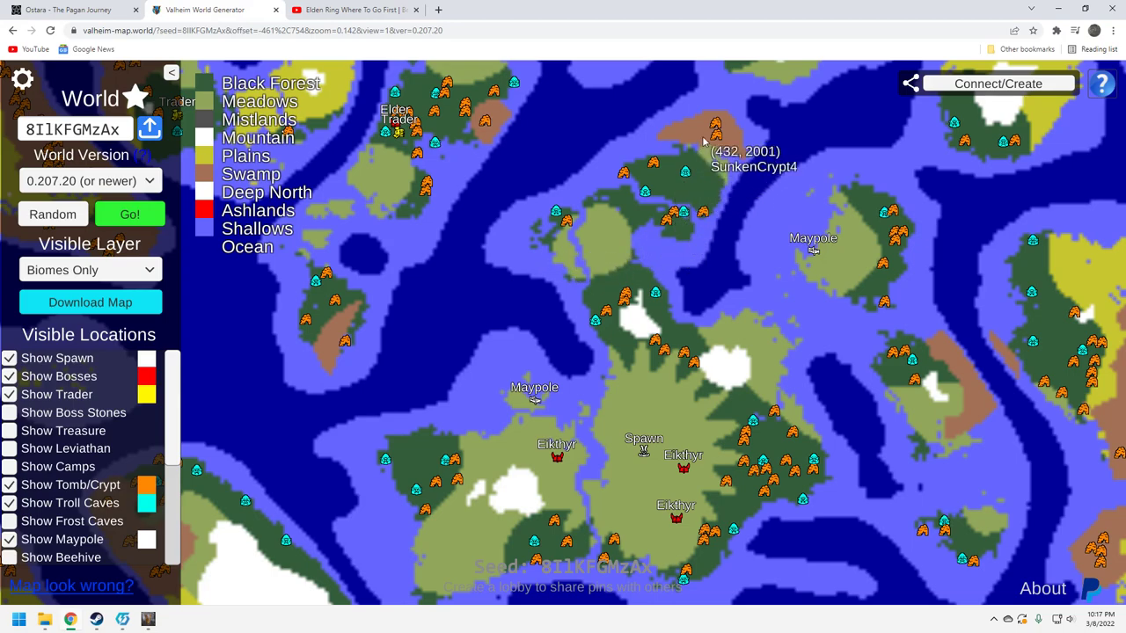
mouse_move(717, 131)
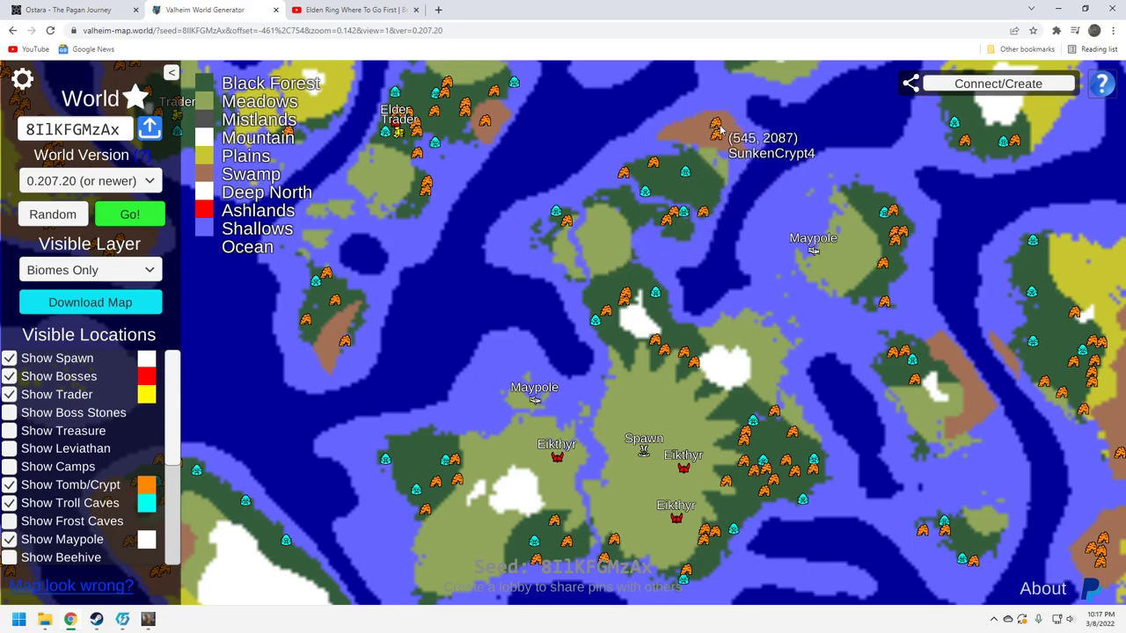
mouse_move(717, 129)
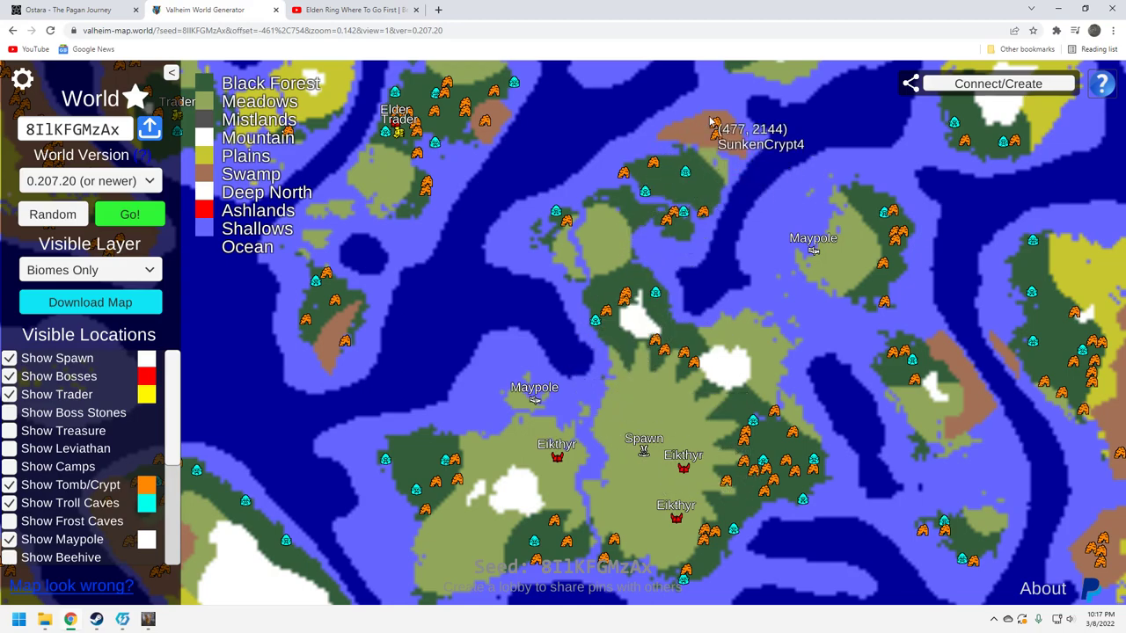
mouse_move(716, 114)
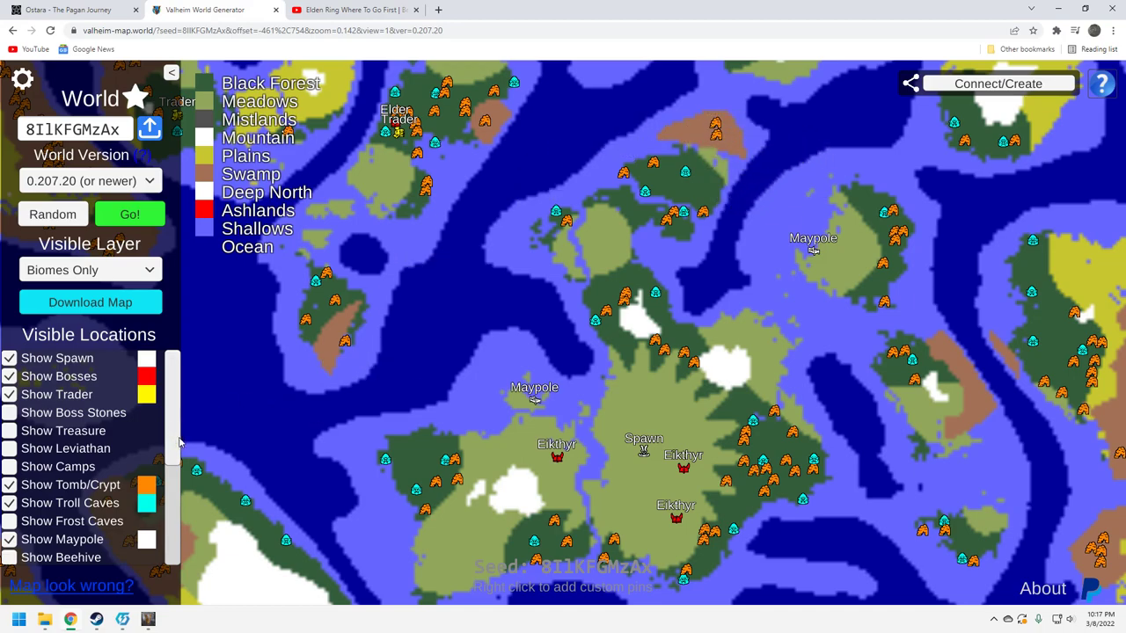
Scroll further down the Visible Locations list and tick the beehive layer
scroll(down, 3)
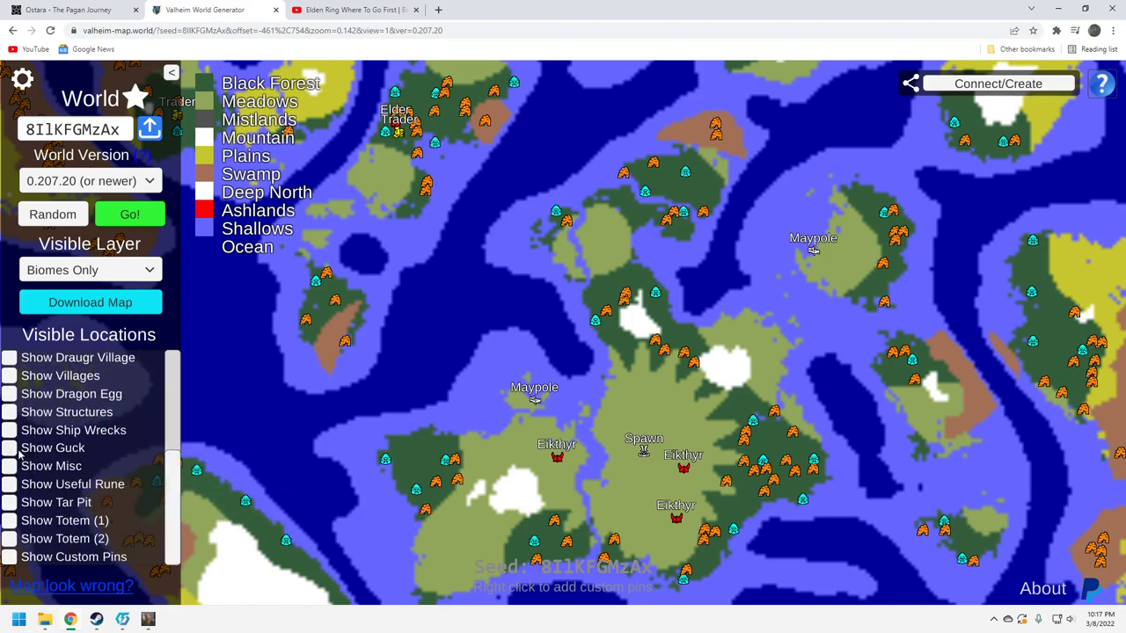
click(9, 447)
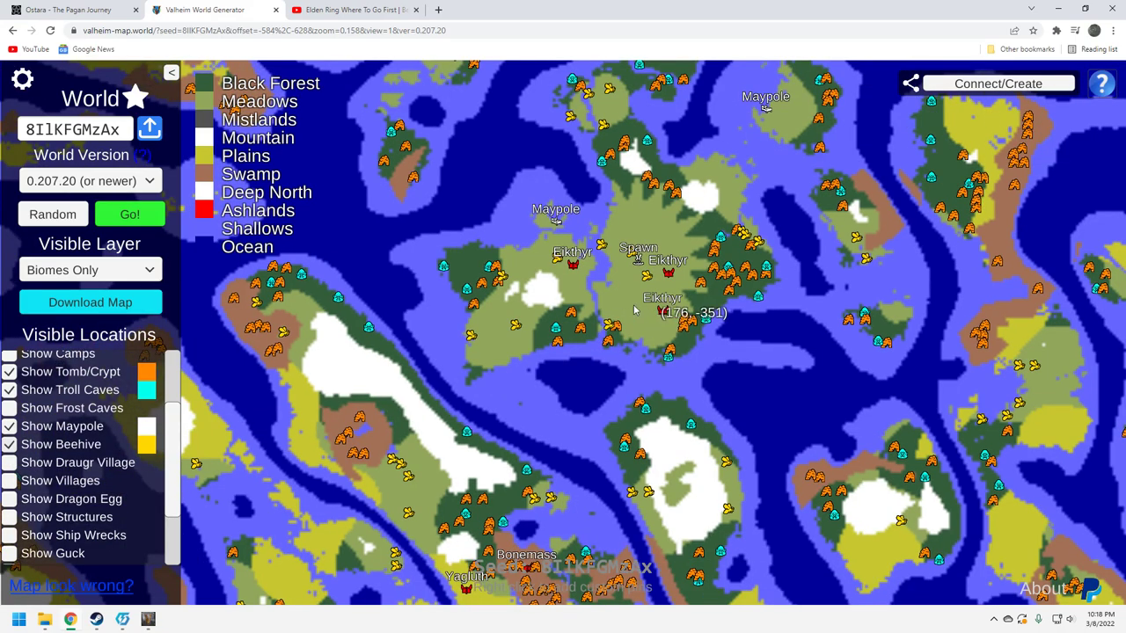
Scroll the Visible Locations list back up
scroll(up, 3)
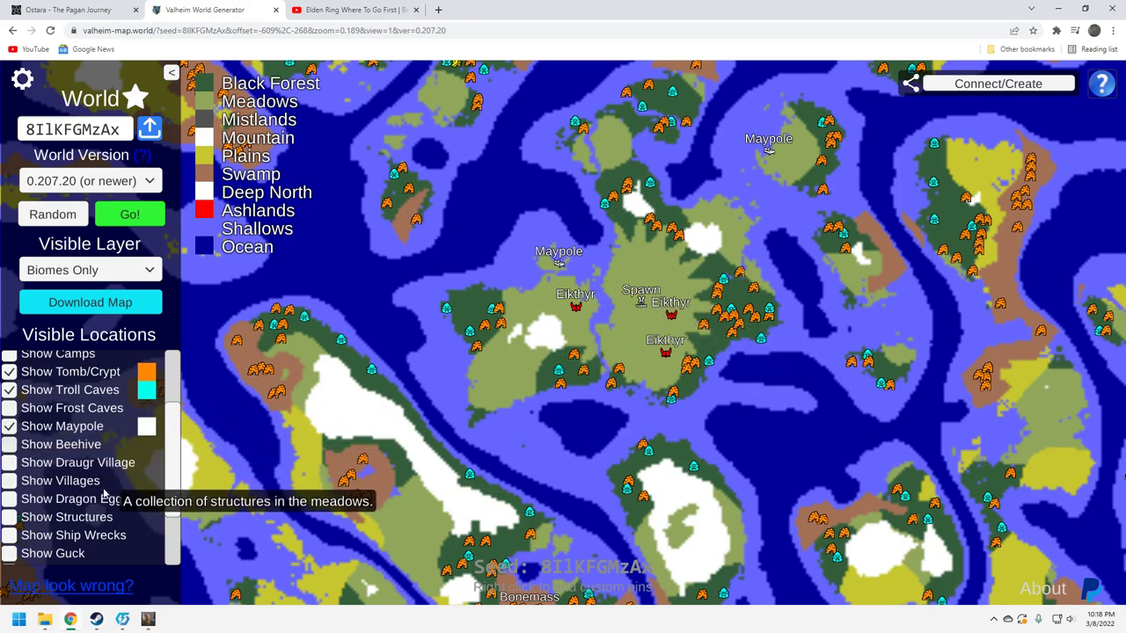
mouse_move(180, 491)
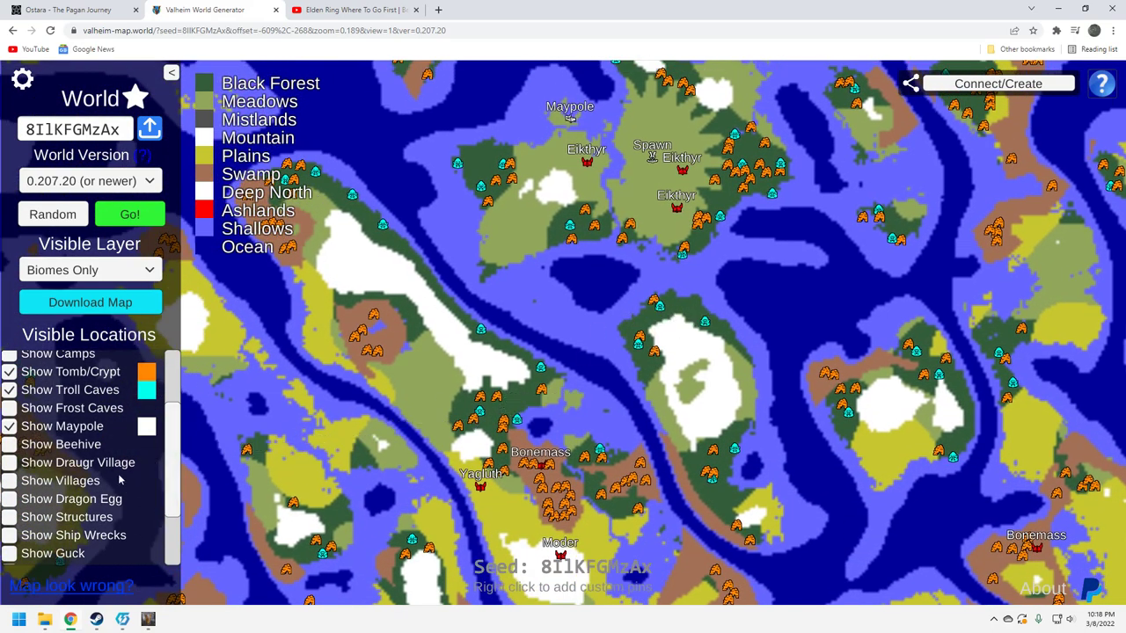
Show dragon egg markers, survey the southern islands, and scroll the location list down
click(9, 499)
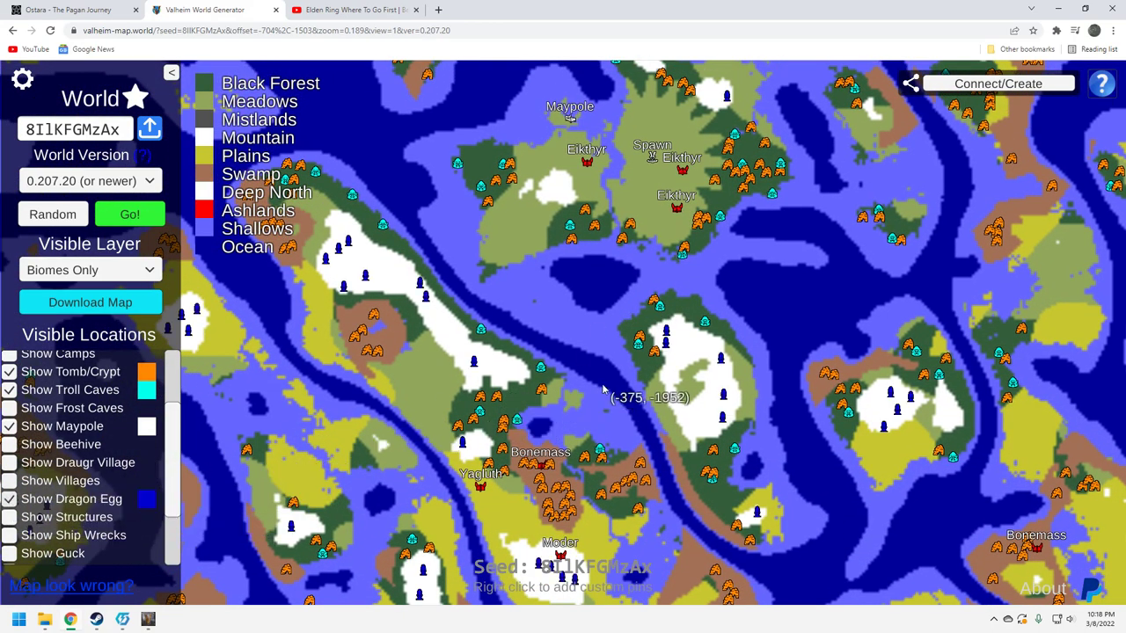
drag(615, 395, 615, 308)
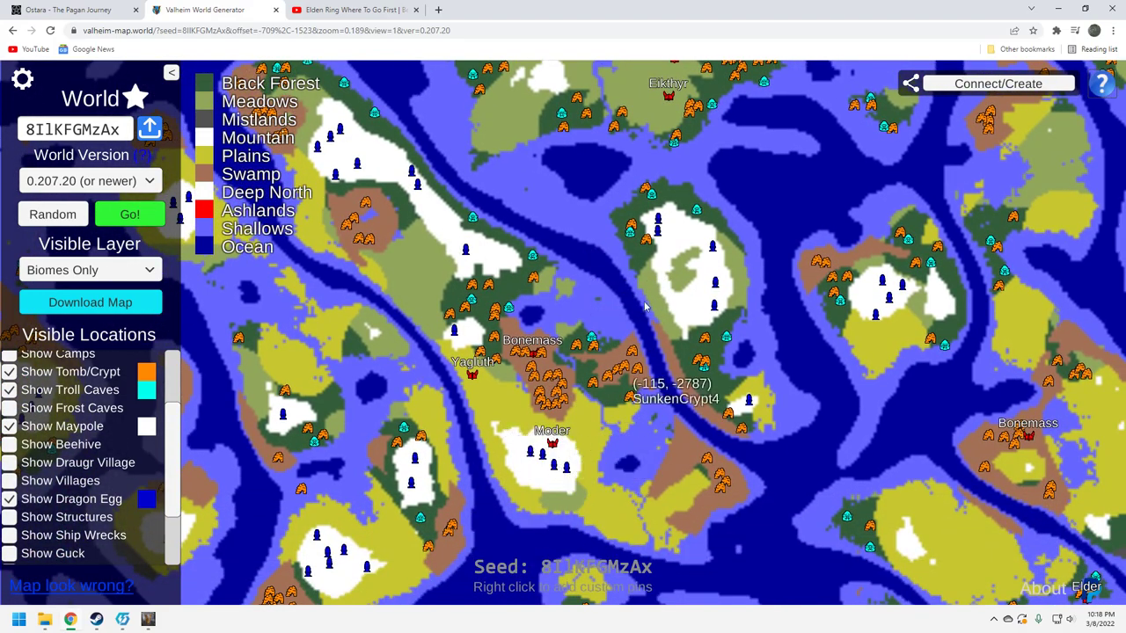
drag(642, 308, 581, 405)
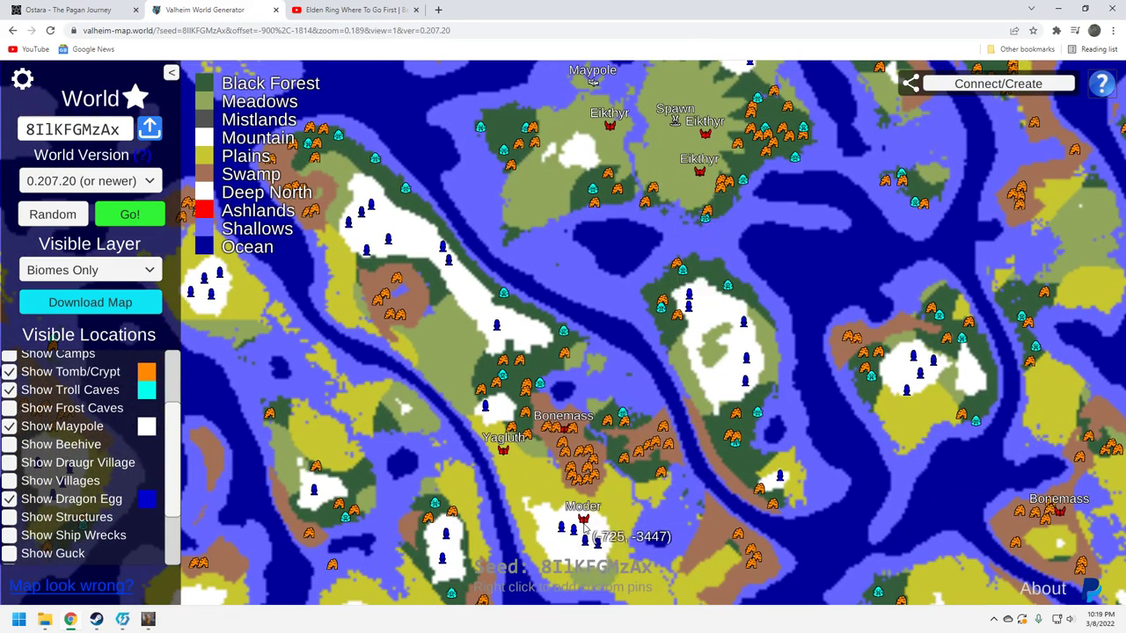
scroll(down, 3)
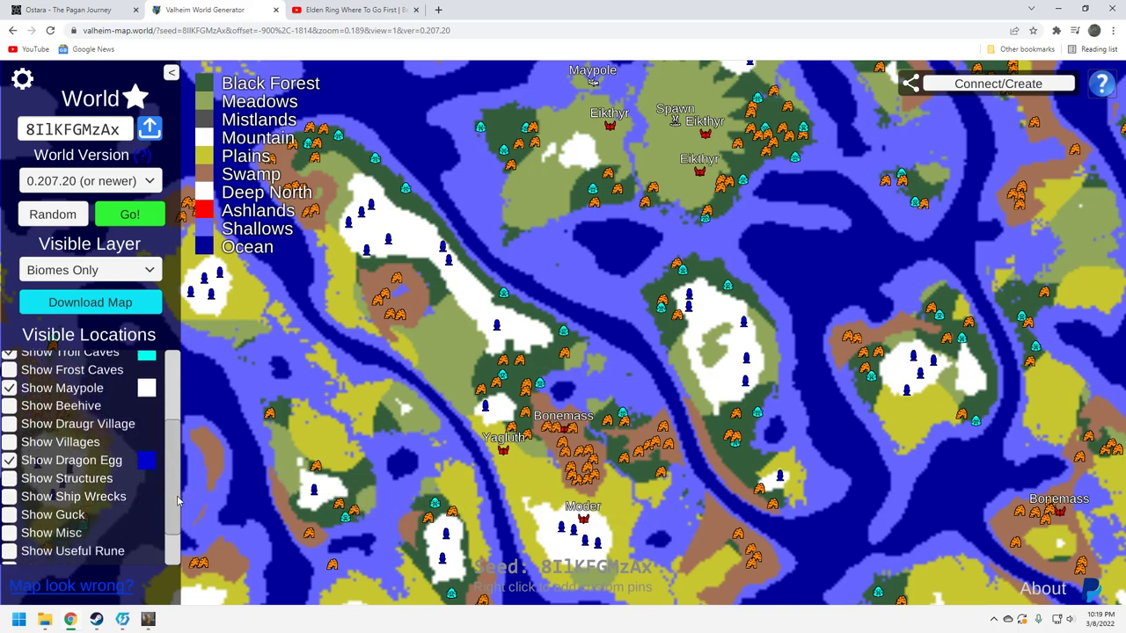
scroll(down, 3)
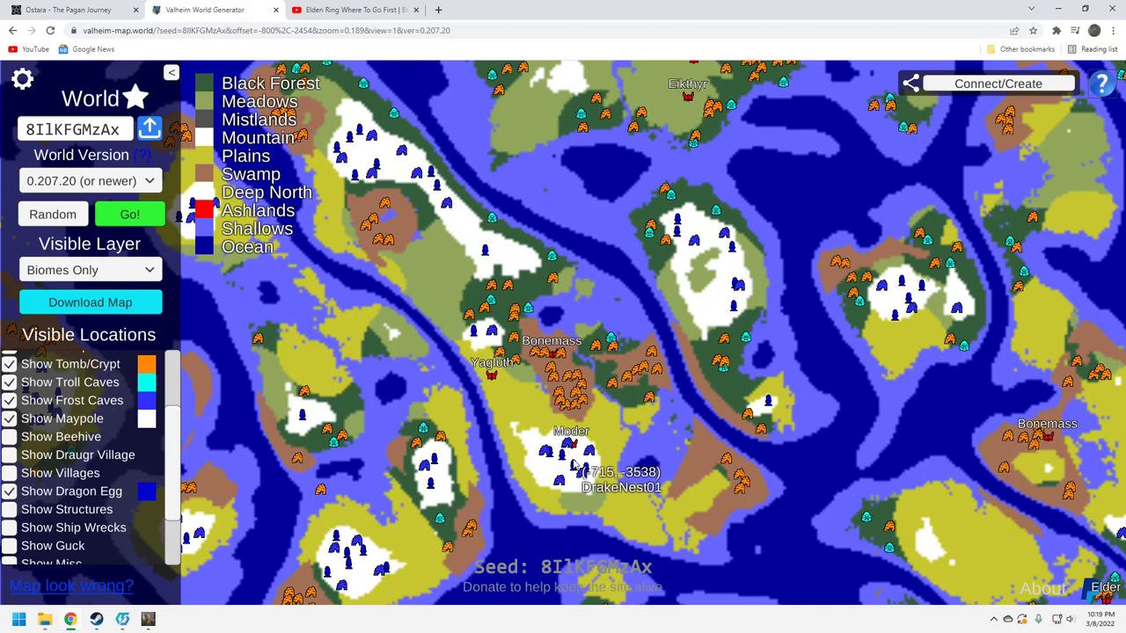
mouse_move(570, 458)
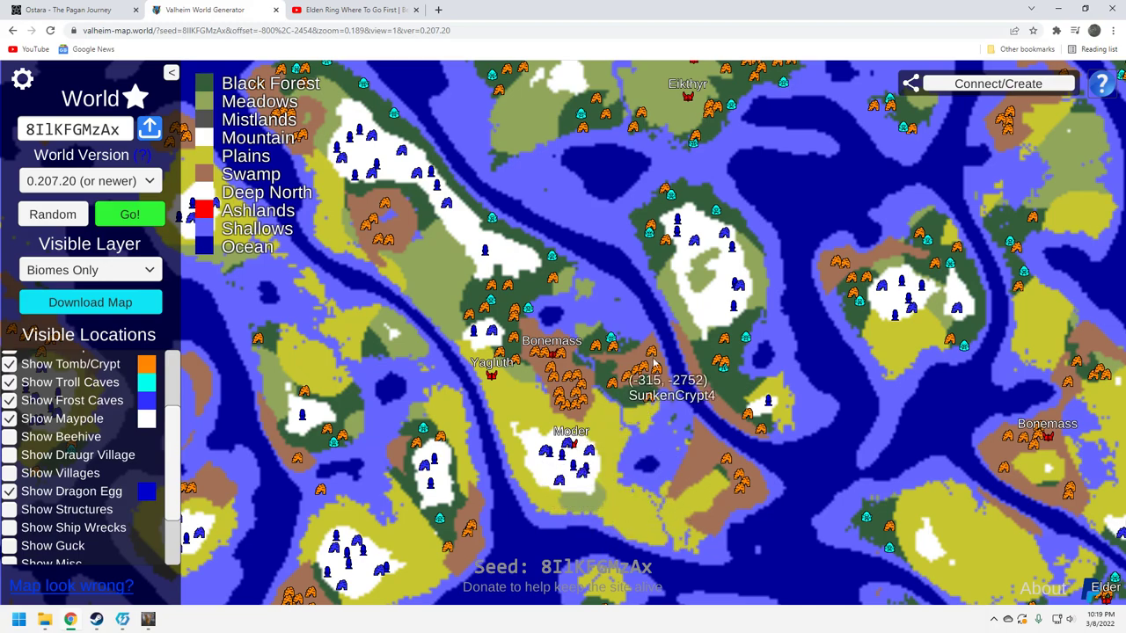
mouse_move(646, 380)
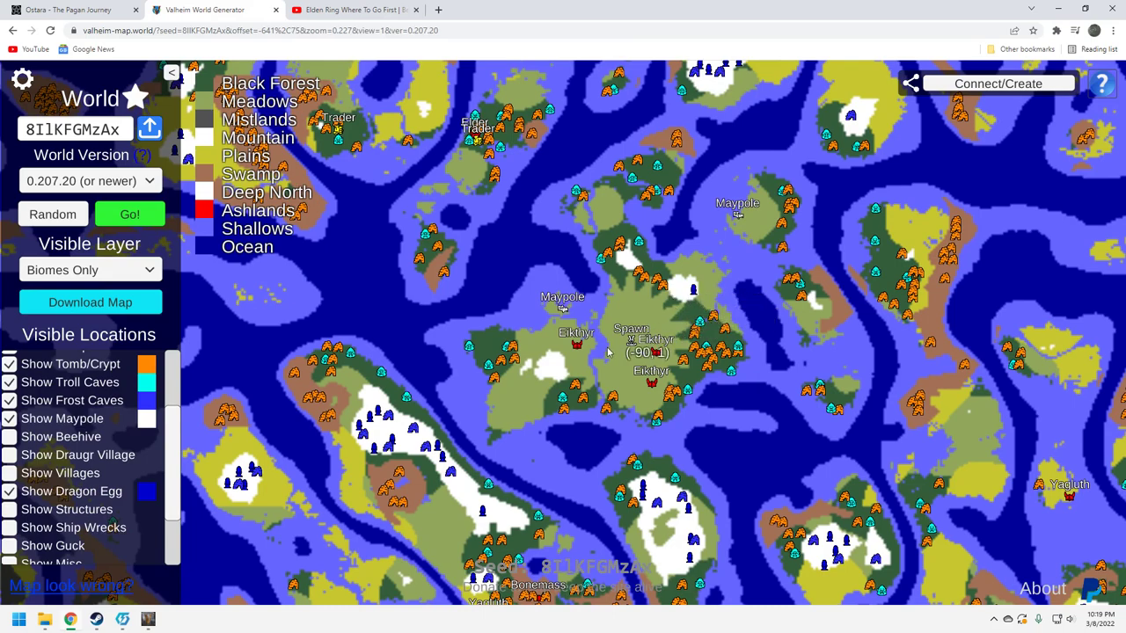
mouse_move(563, 374)
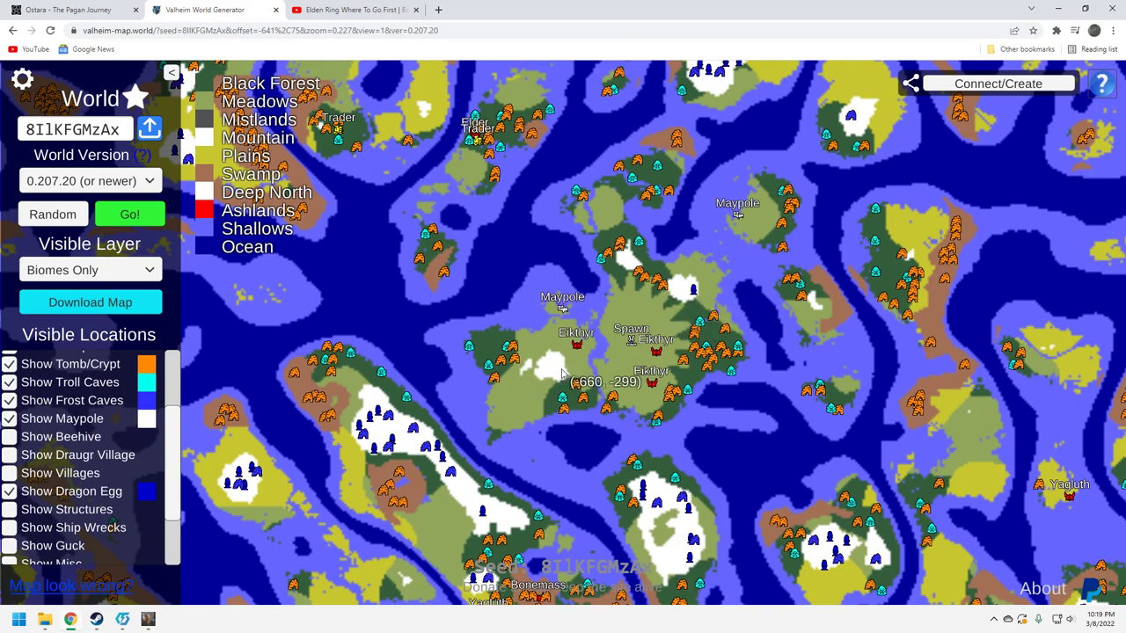
mouse_move(687, 288)
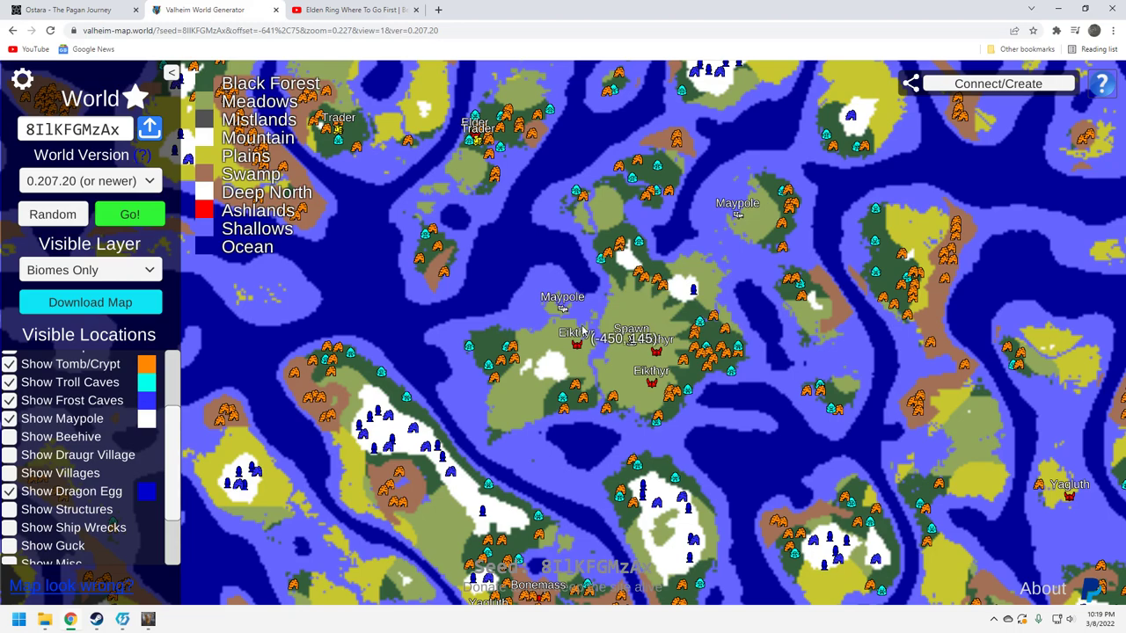
mouse_move(585, 327)
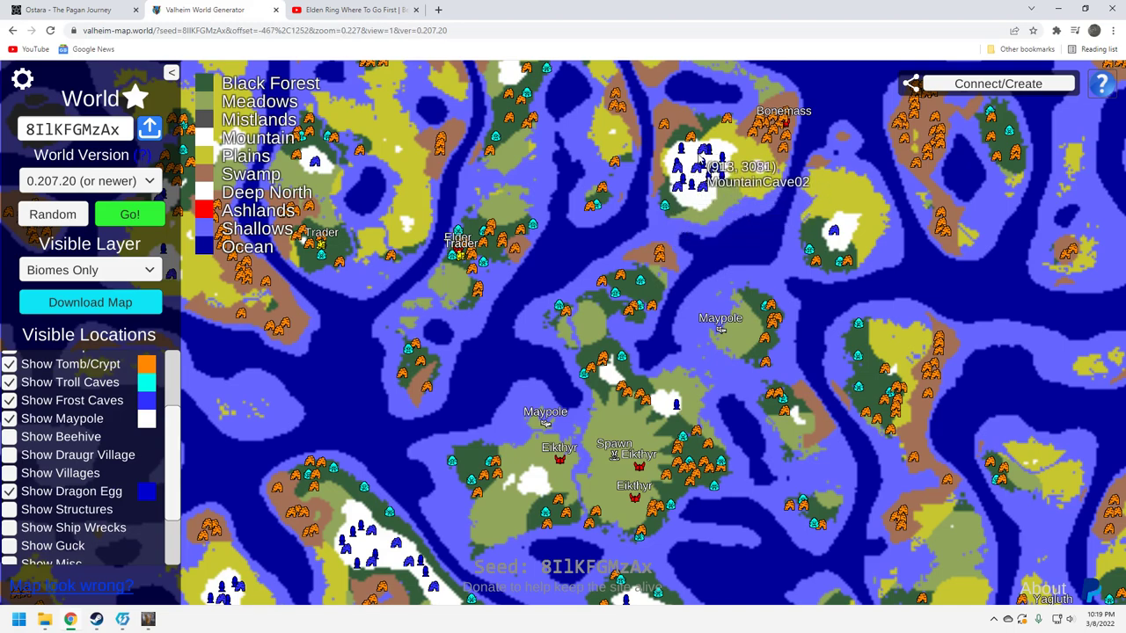
mouse_move(772, 120)
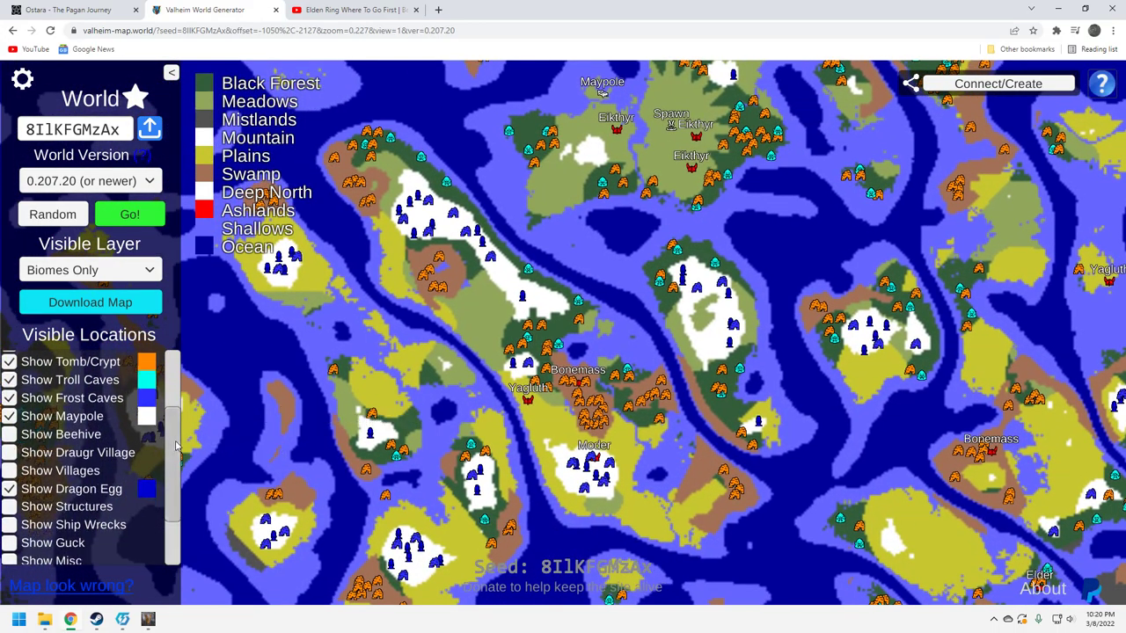
Enable both the Totem (1) and Totem (2) location layers
scroll(down, 3)
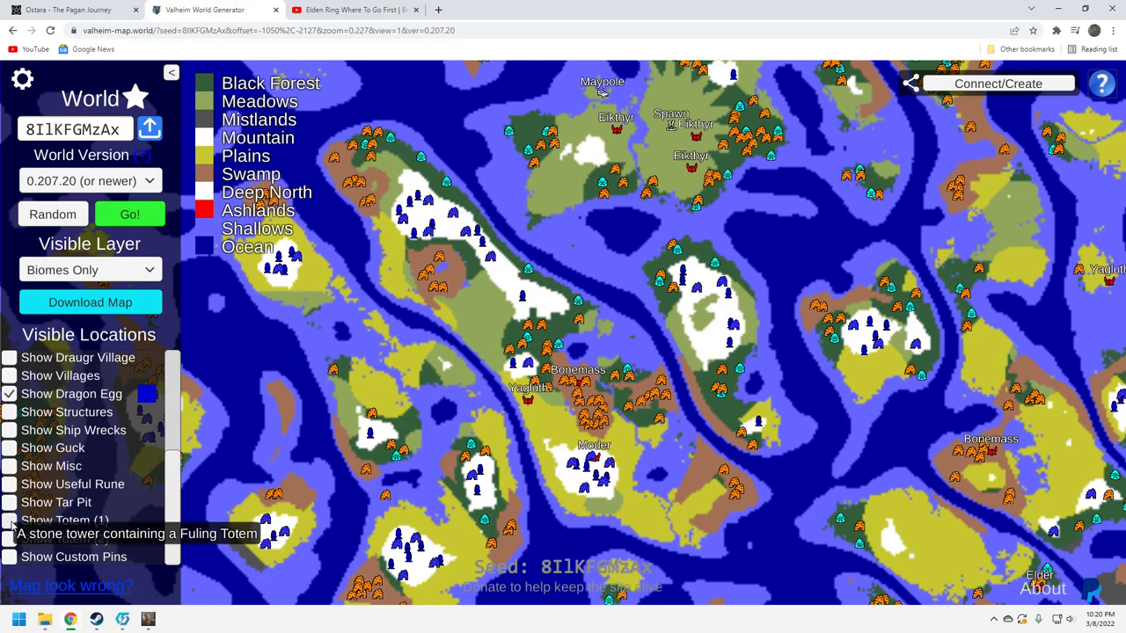
click(10, 519)
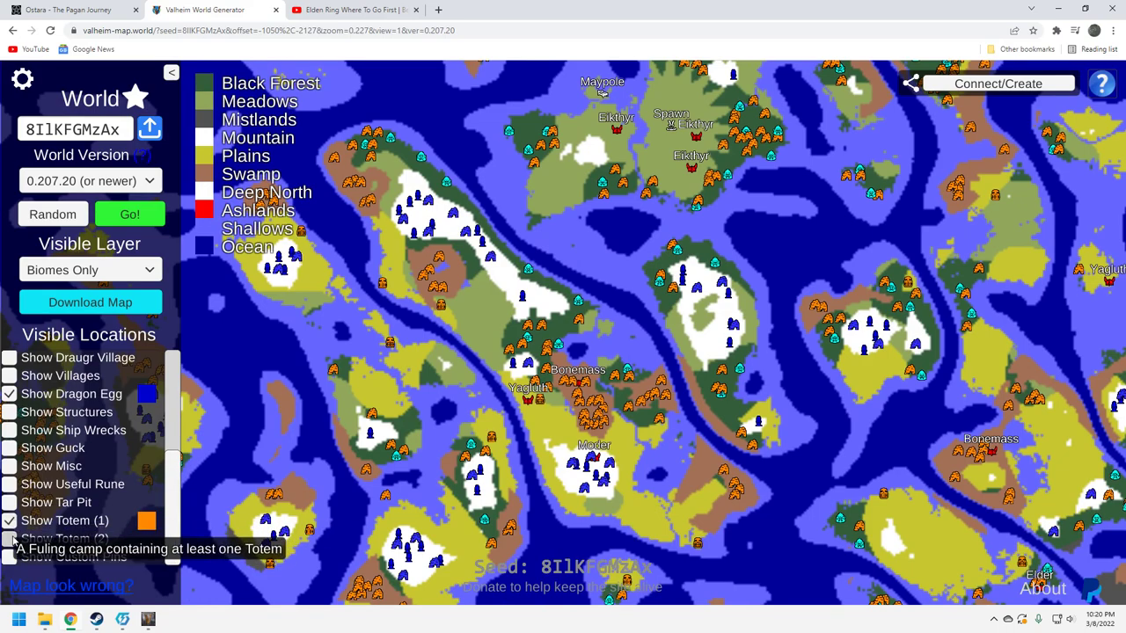
click(9, 538)
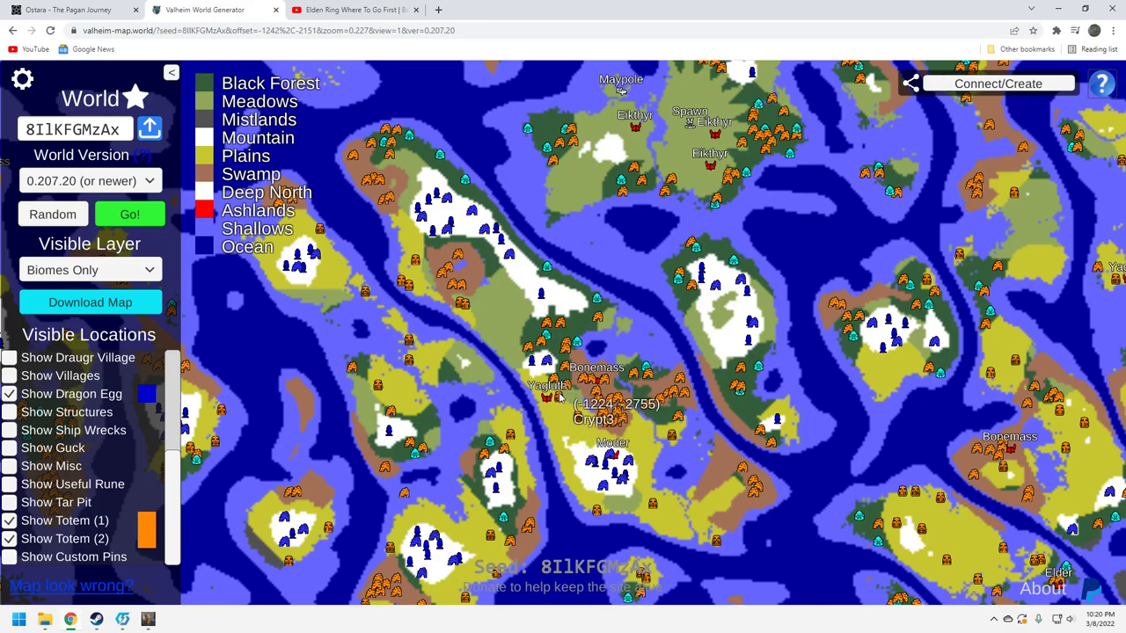
mouse_move(573, 396)
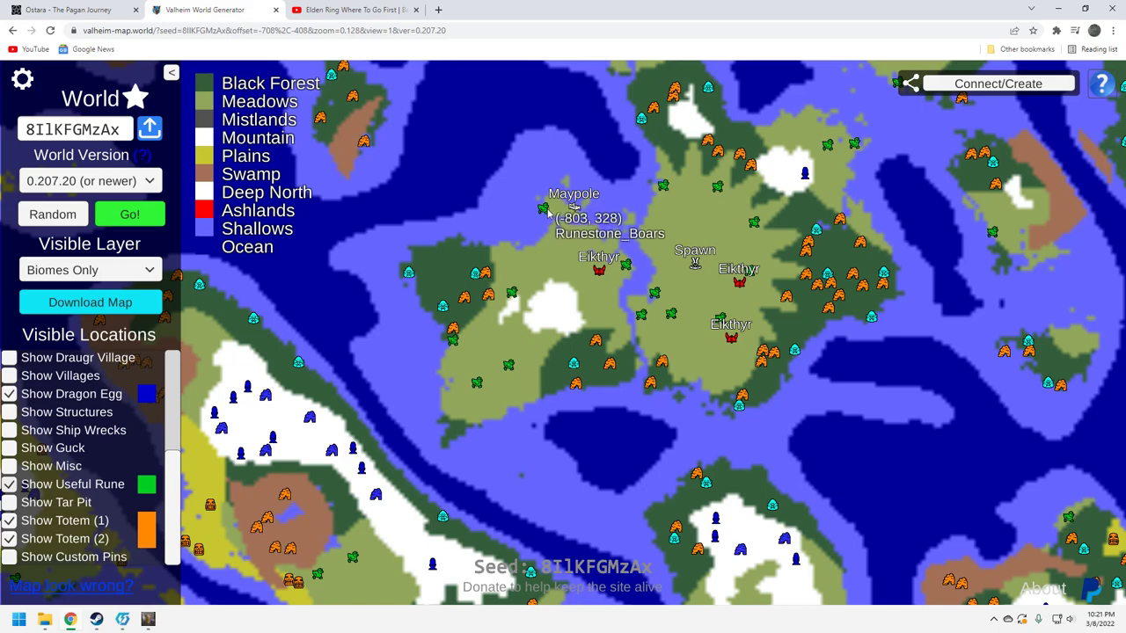
mouse_move(549, 208)
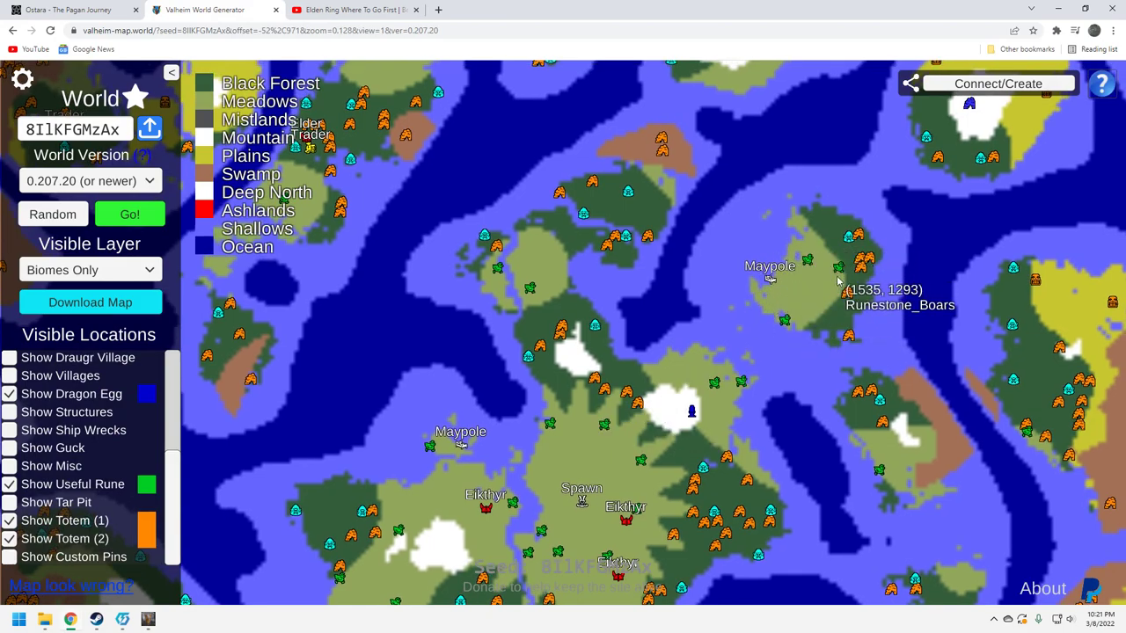
mouse_move(807, 251)
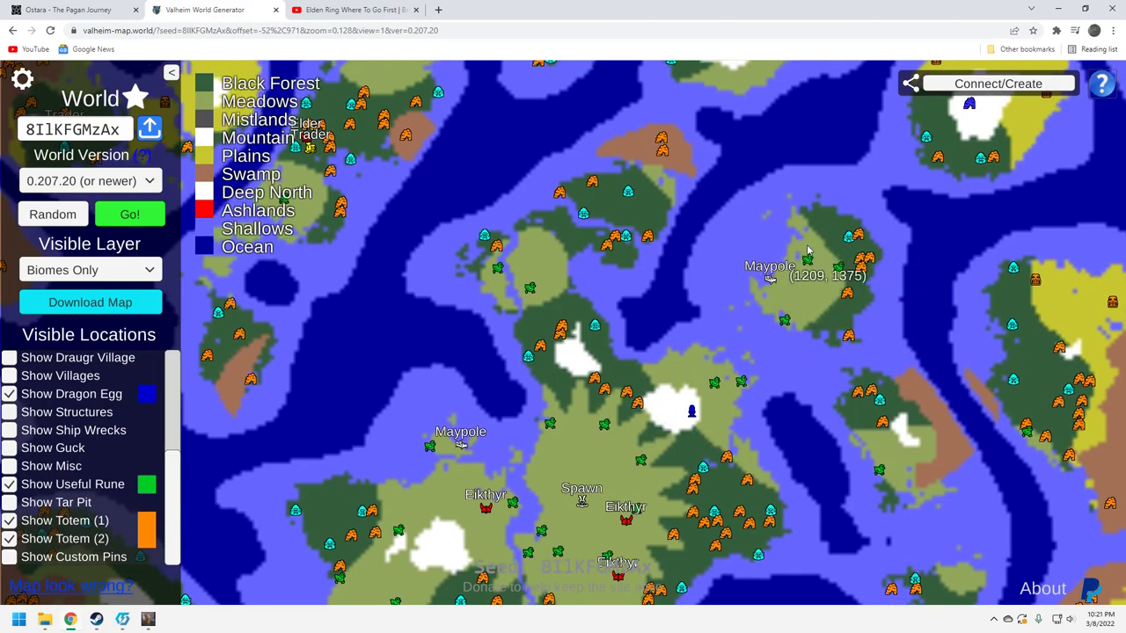
mouse_move(771, 297)
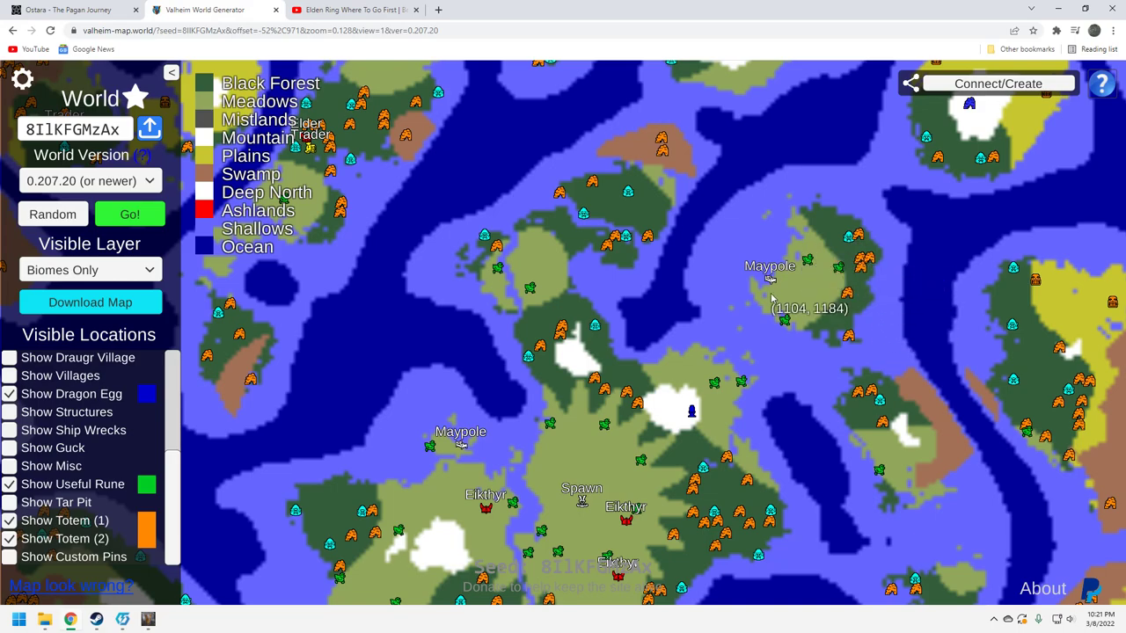
mouse_move(771, 281)
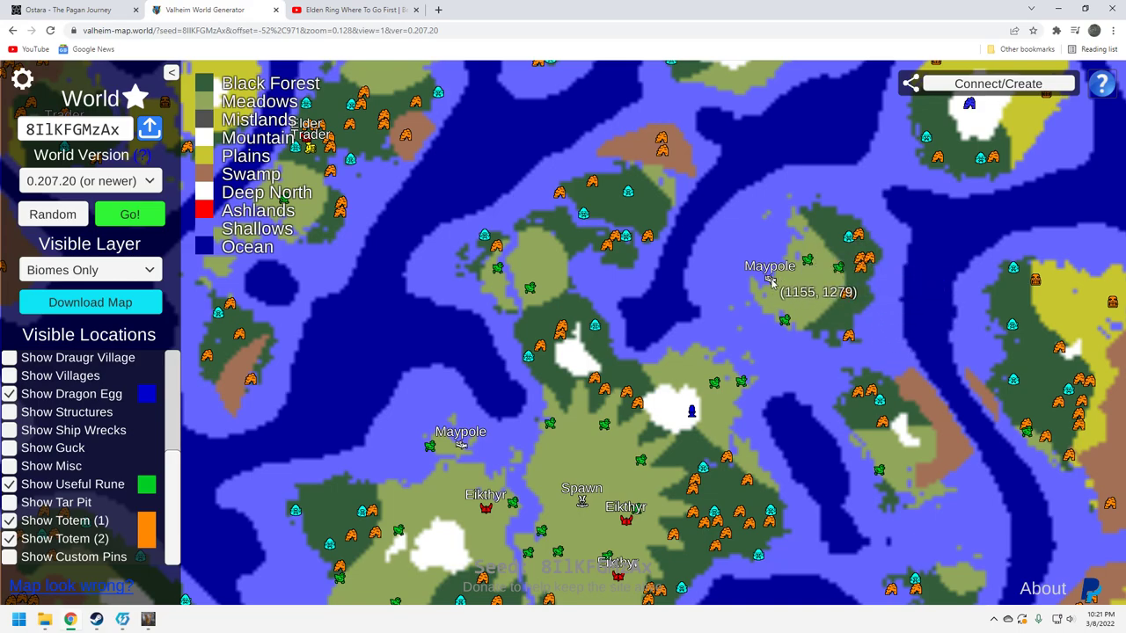